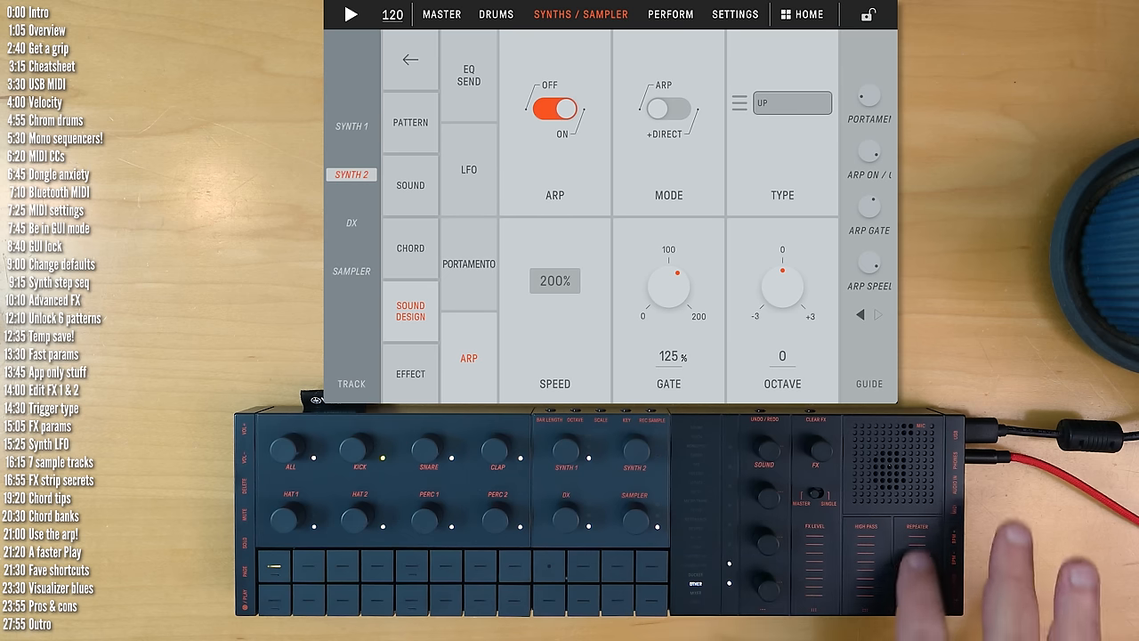
View the master track overview, then move to the drum tracks
{"action": "left_click", "coordinate": [441, 14]}
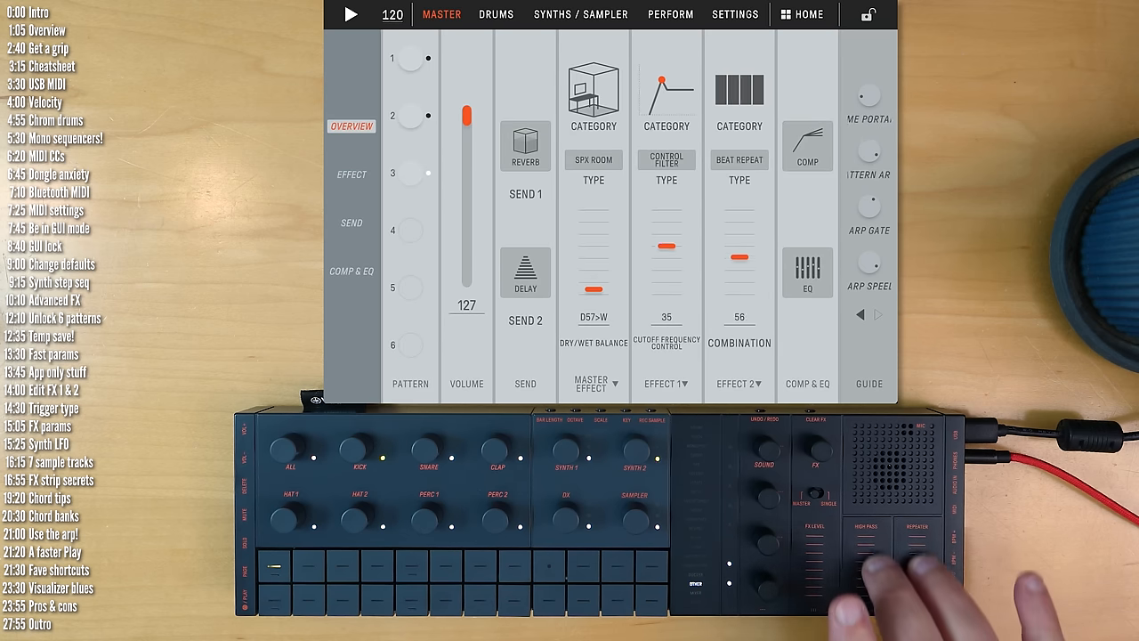
{"action": "left_click", "coordinate": [495, 15]}
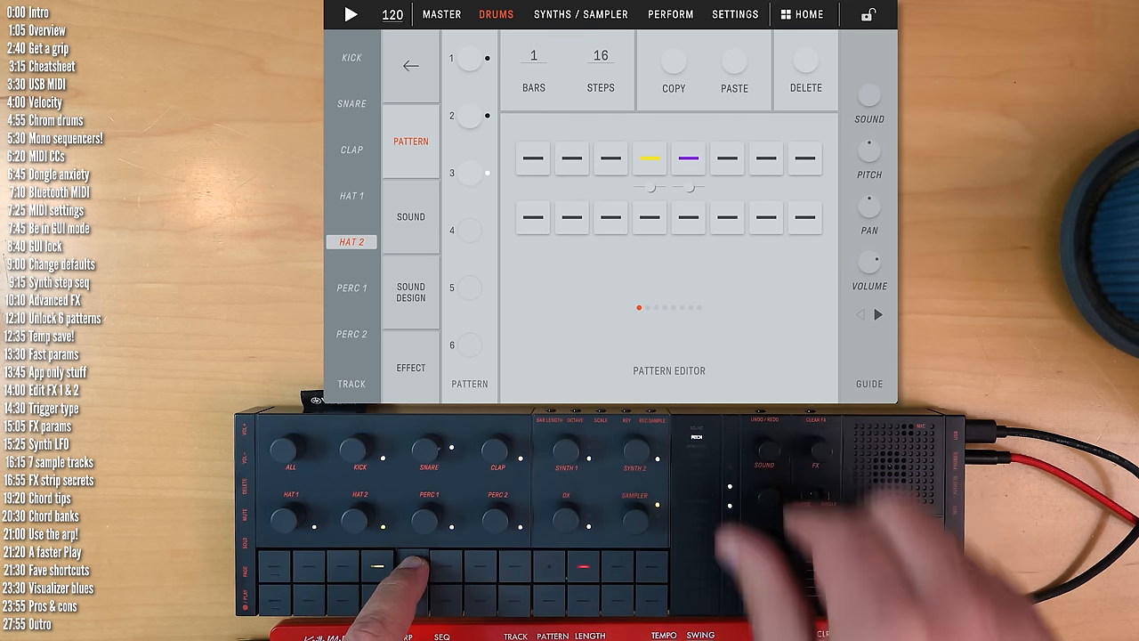
Switch from the Hat 2 pattern editor to the app's settings pages
{"action": "left_click", "coordinate": [735, 14]}
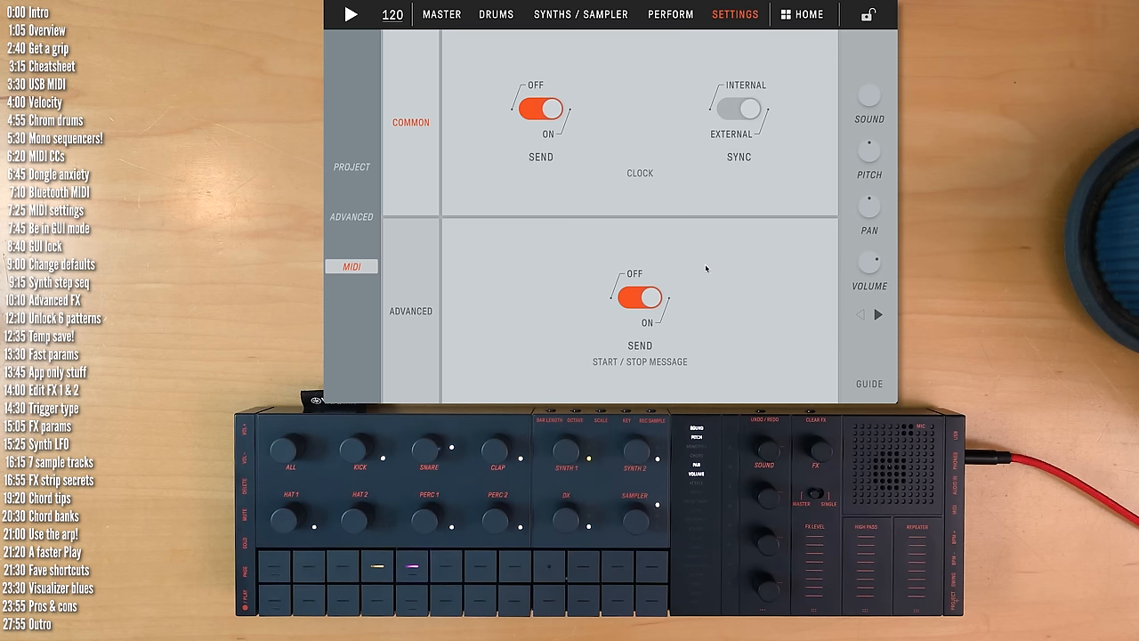
{"action": "mouse_move", "coordinate": [691, 132]}
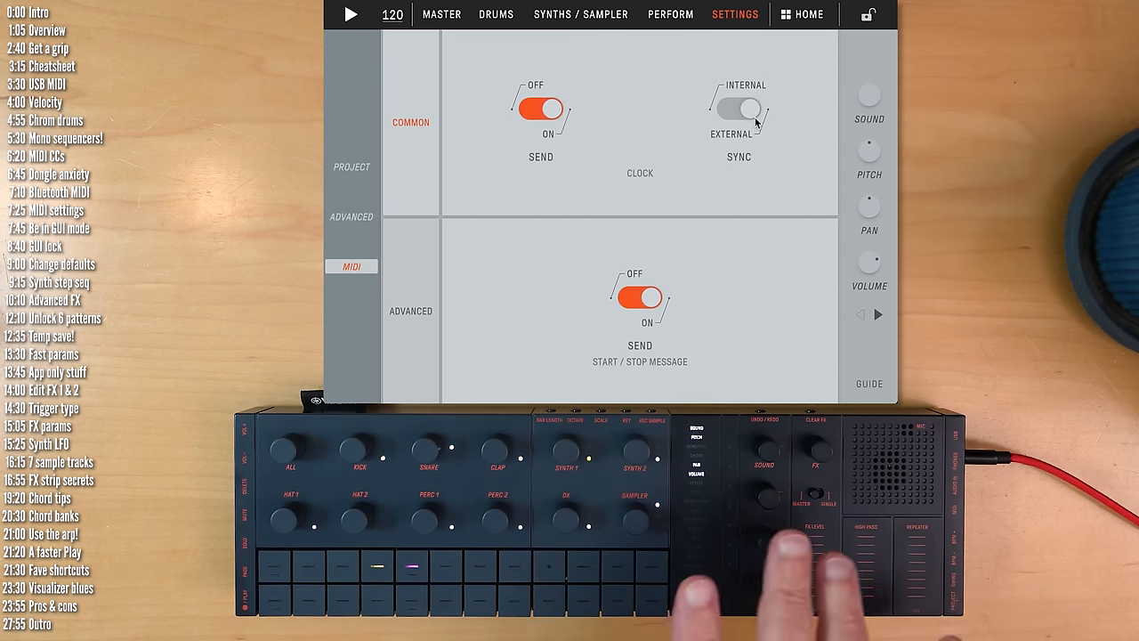
Switch MIDI start/stop message sending off and return to the home screen's sound design guide
{"action": "left_click", "coordinate": [736, 109]}
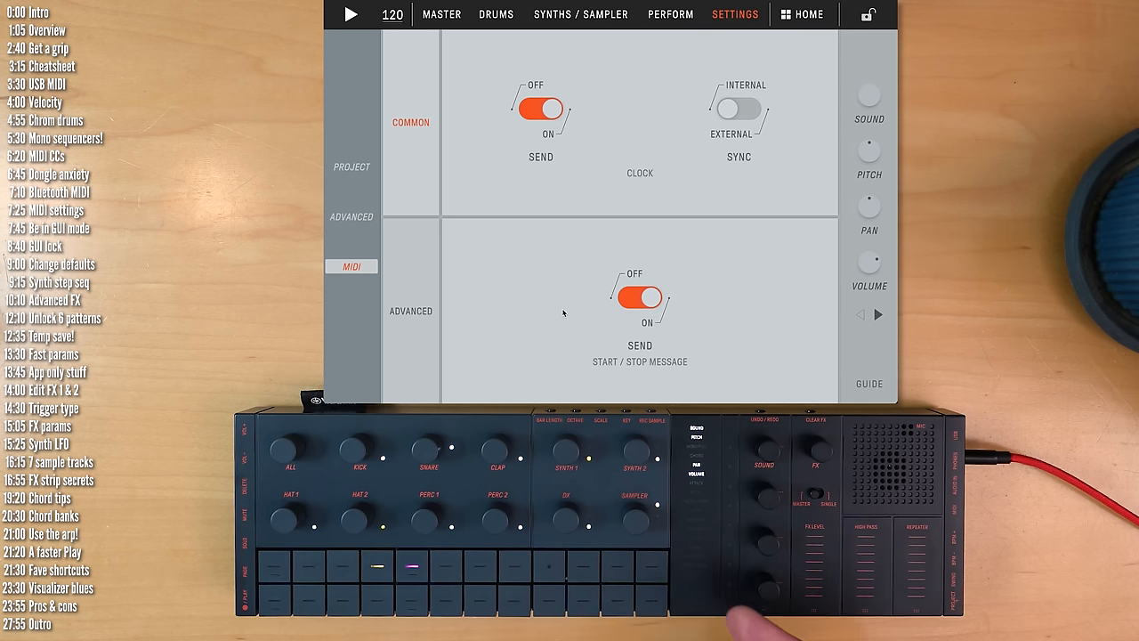
{"action": "mouse_move", "coordinate": [551, 274]}
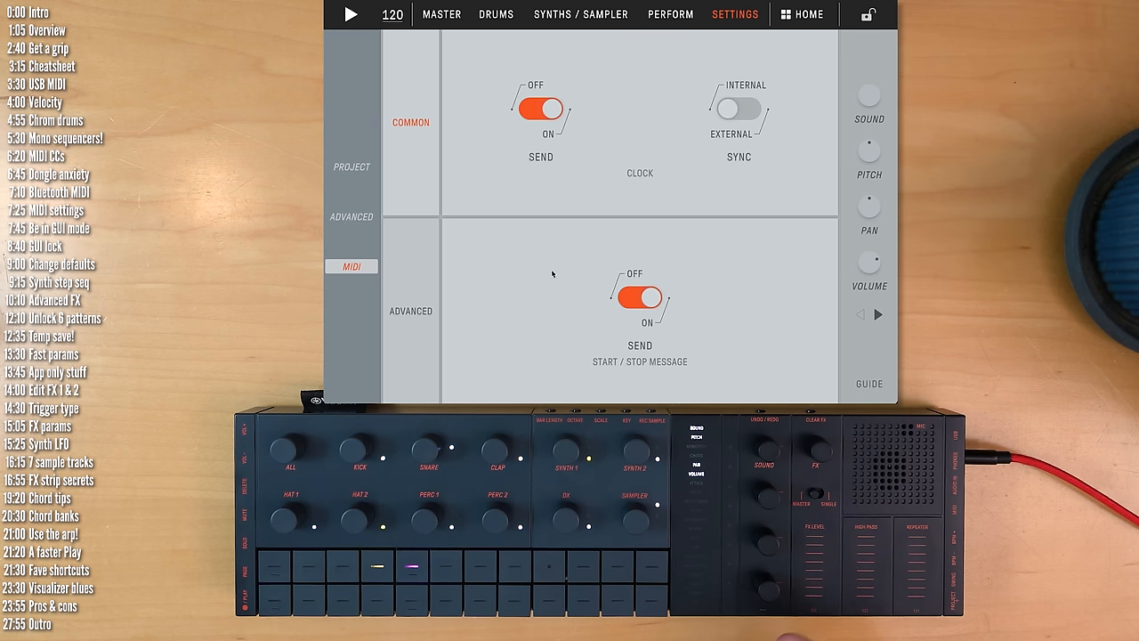
{"action": "left_click", "coordinate": [639, 294]}
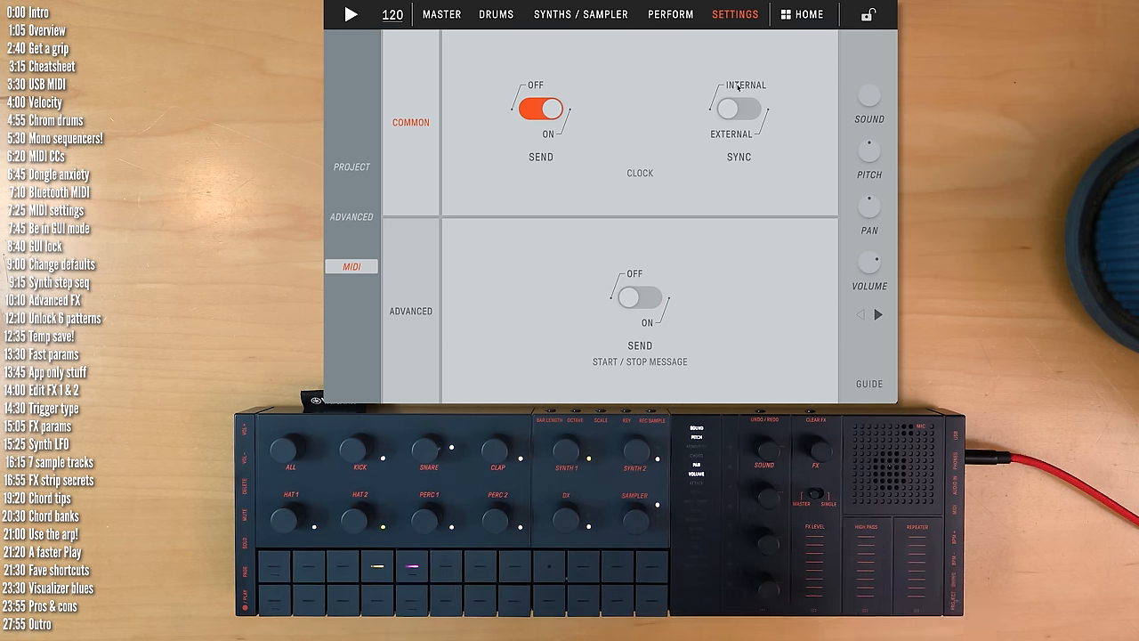
{"action": "left_click", "coordinate": [801, 14]}
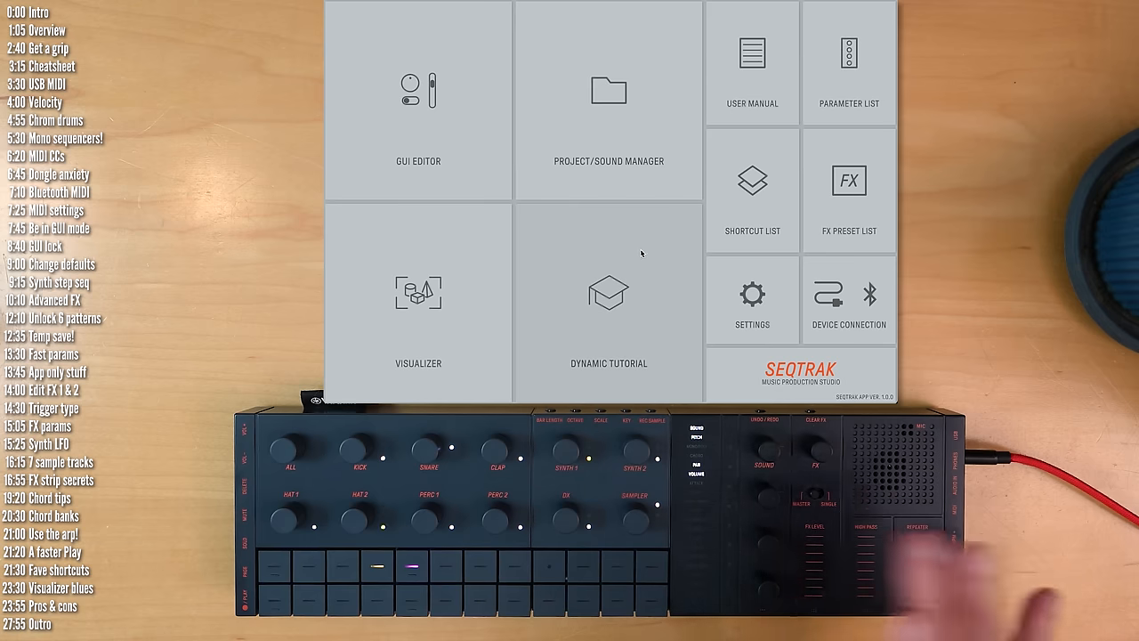
{"action": "left_click", "coordinate": [609, 298]}
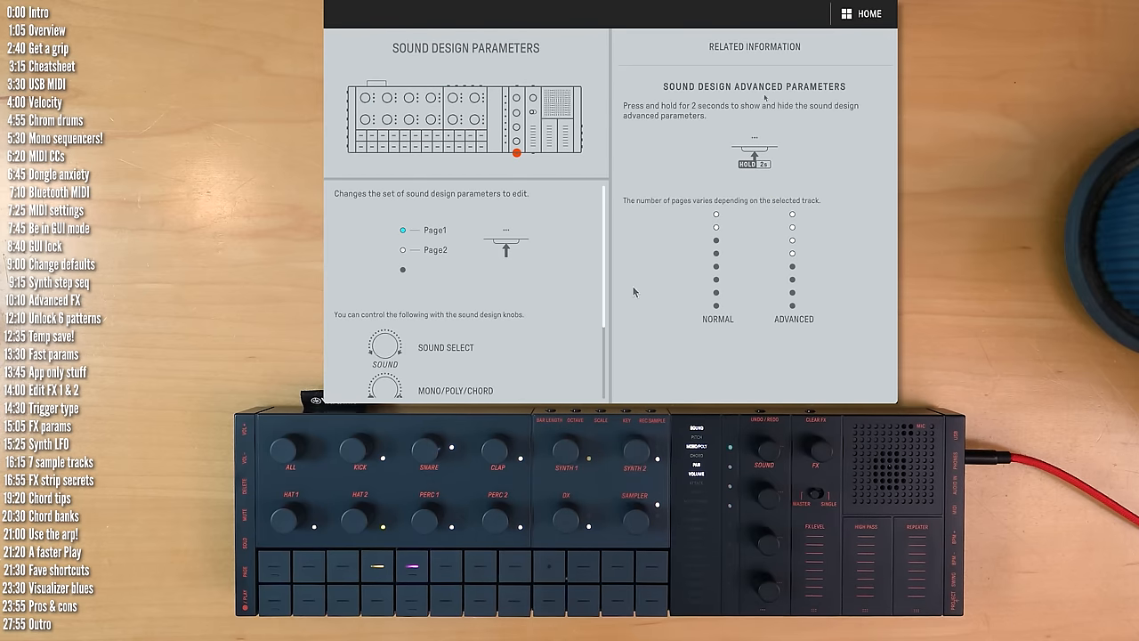
Show the project settings with BPM 120, key C, minor scale and 51% swing
{"action": "left_click", "coordinate": [861, 14]}
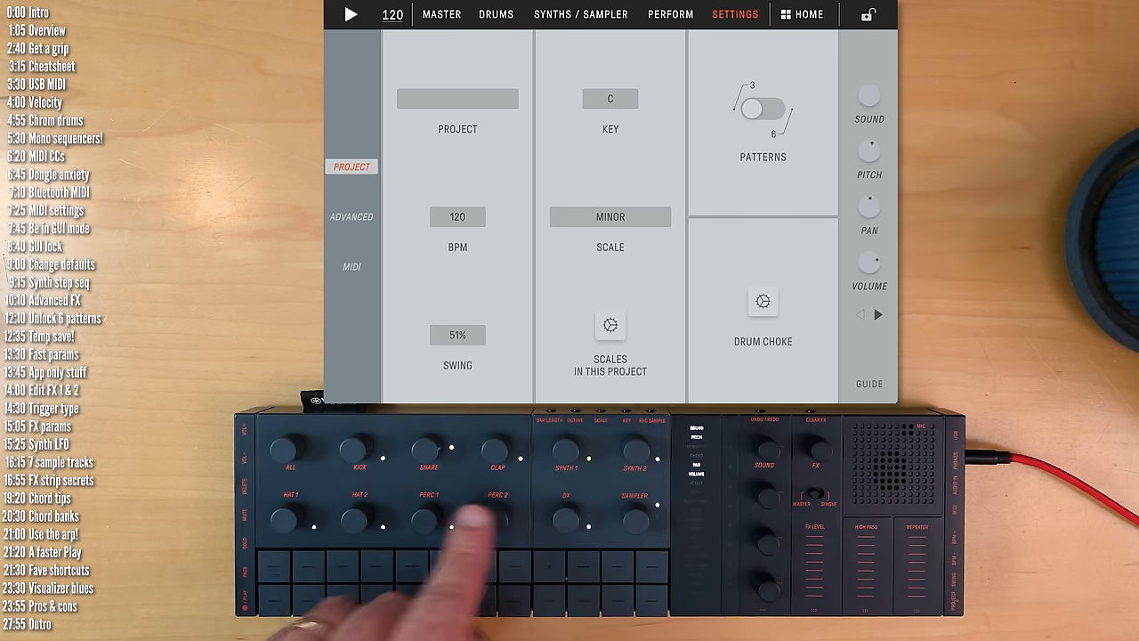
Step through the drum tracks' Clap parameters, then move to the synth and sampler tracks
{"action": "left_click", "coordinate": [495, 15]}
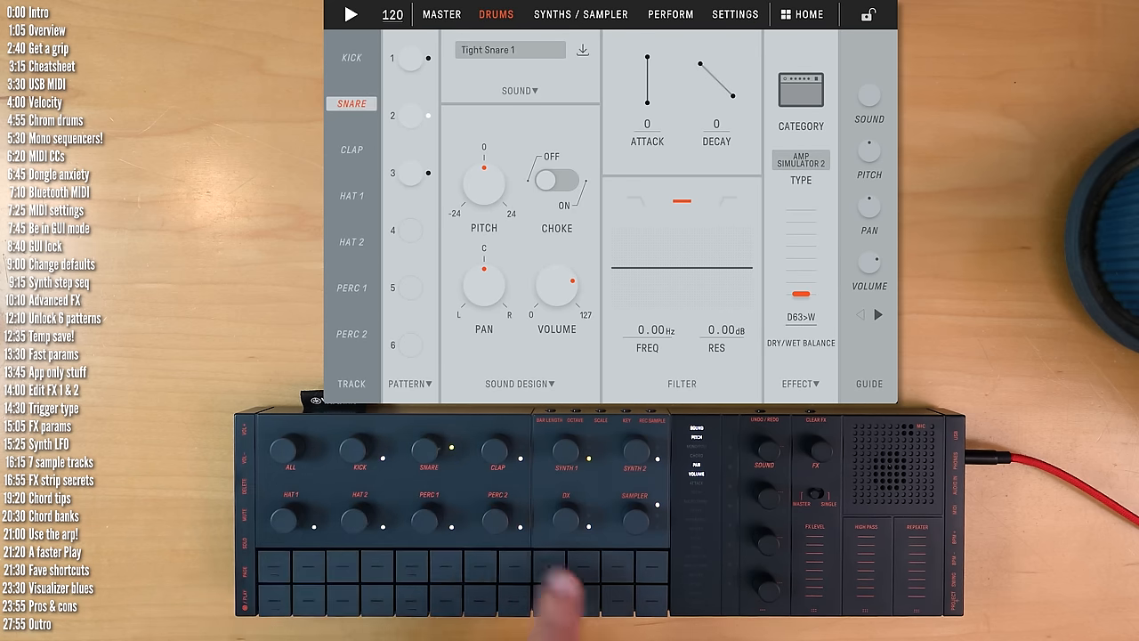
{"action": "left_click", "coordinate": [351, 149]}
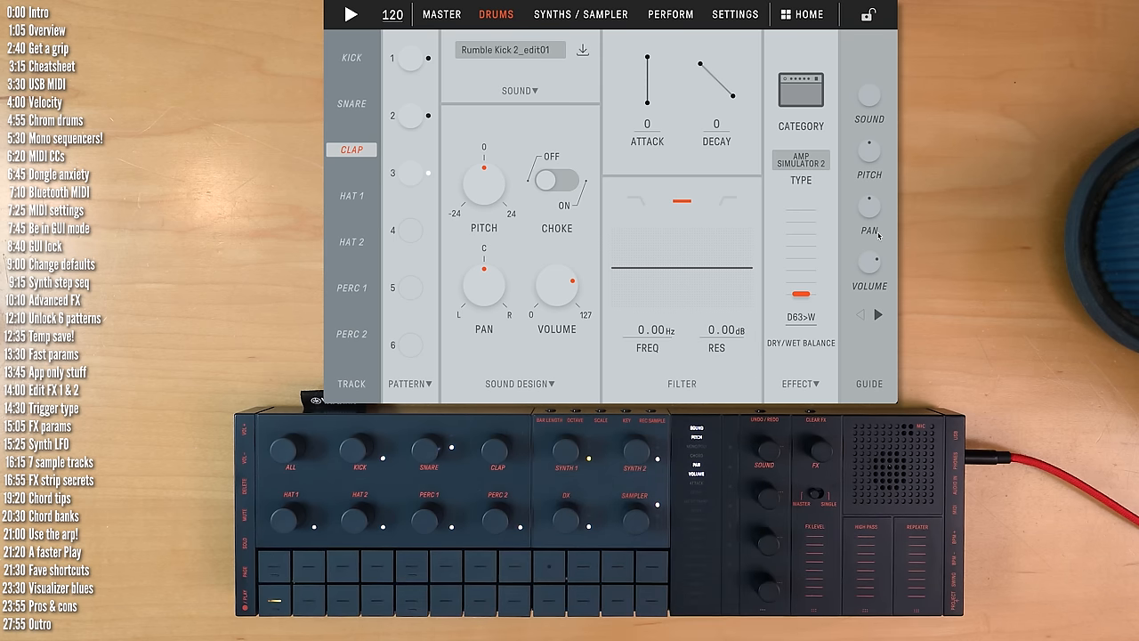
{"action": "left_click", "coordinate": [580, 14]}
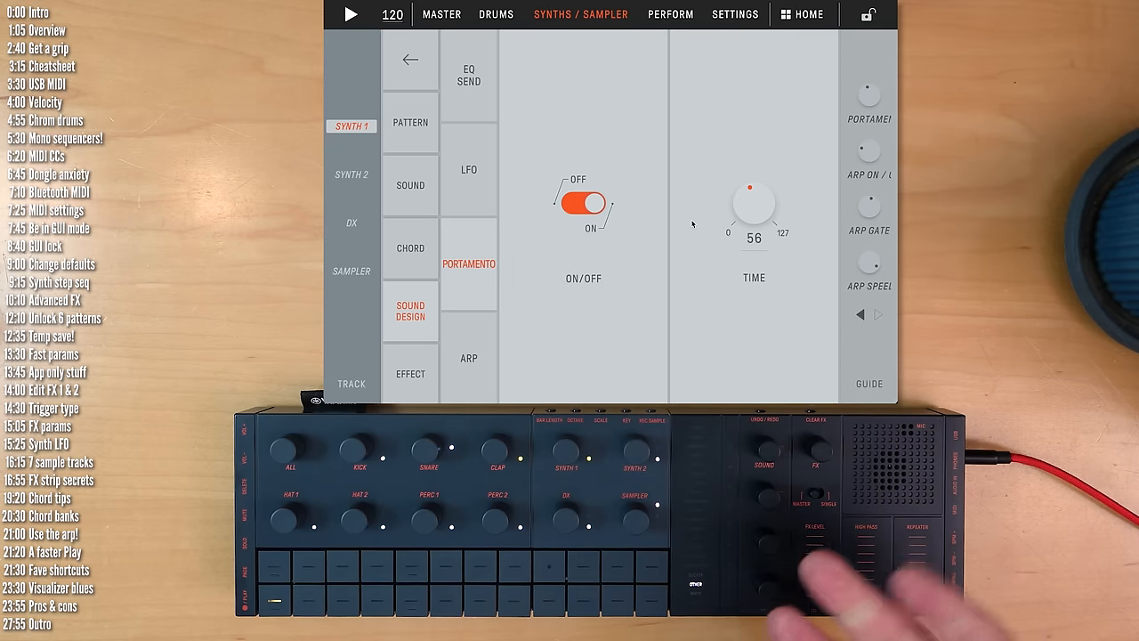
Look through the Synth 2 and DX tracks, then return to the Kick track's sound browser
{"action": "left_click", "coordinate": [351, 174]}
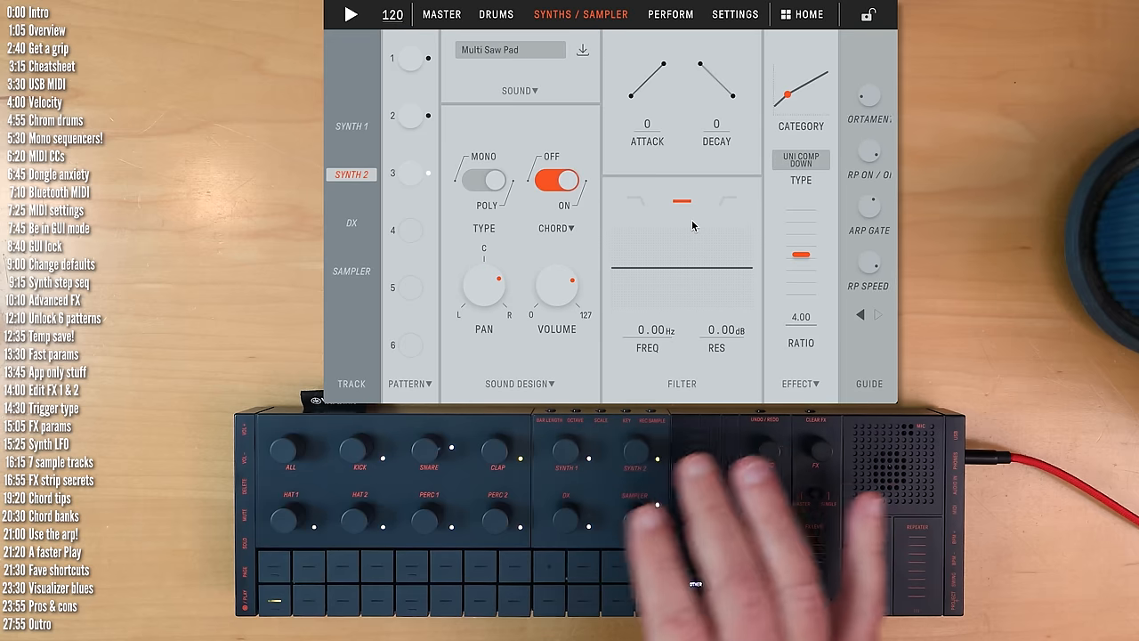
{"action": "left_click", "coordinate": [352, 224]}
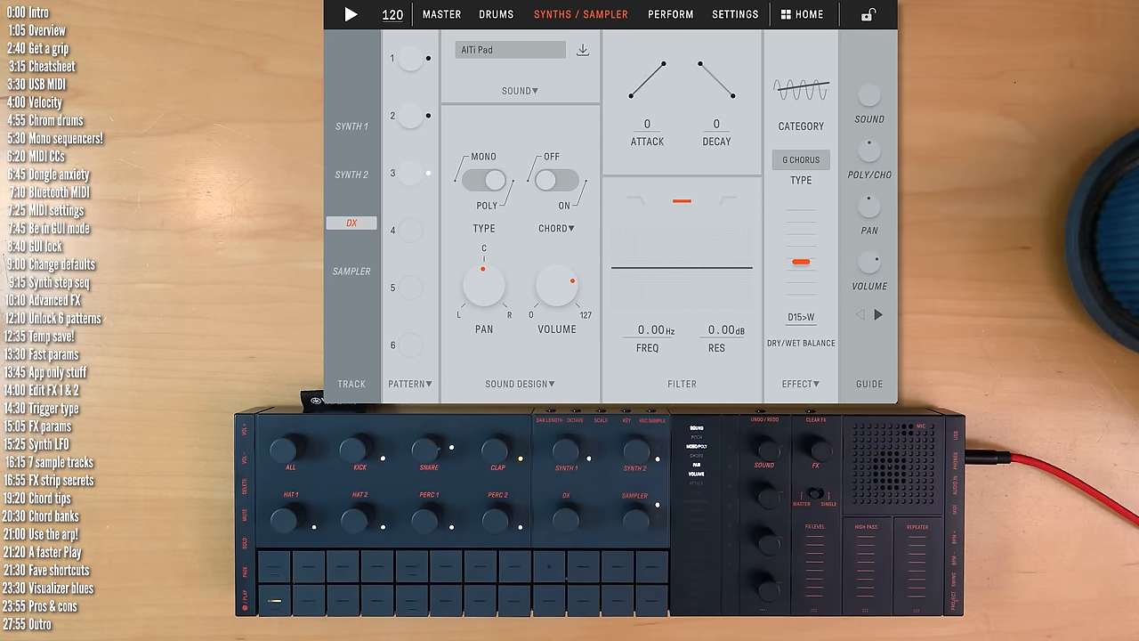
{"action": "left_click", "coordinate": [494, 14]}
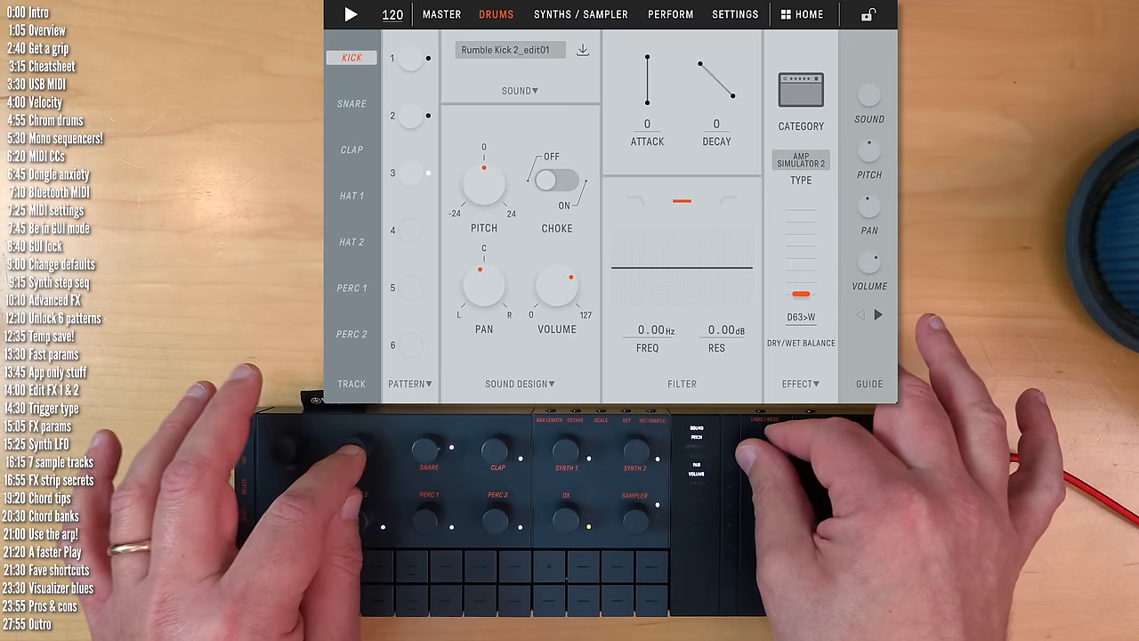
{"action": "left_click", "coordinate": [520, 89]}
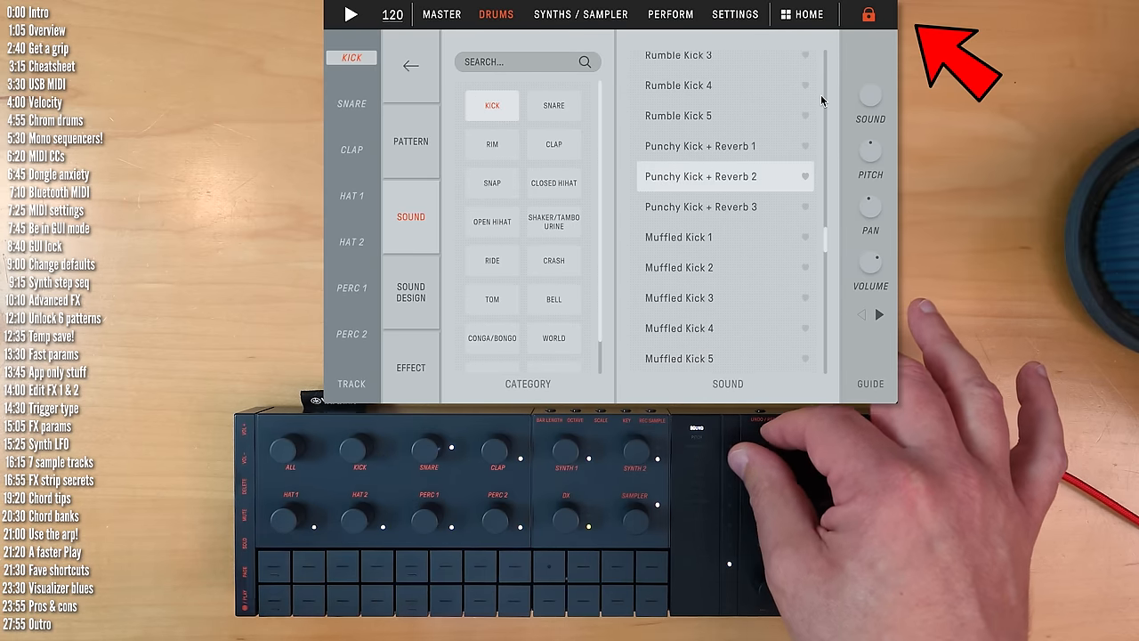
Scroll the kick sound list through punchy and tonal variations to Tonal Kick F
{"action": "left_click", "coordinate": [726, 206]}
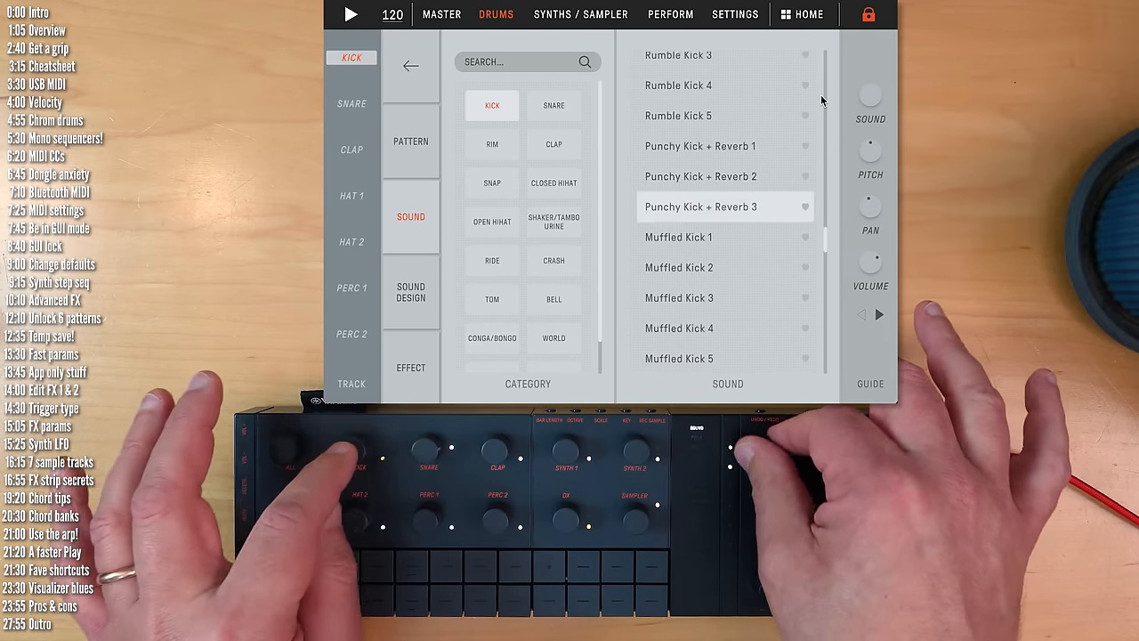
{"action": "scroll", "scroll_direction": "down", "scroll_amount": 3}
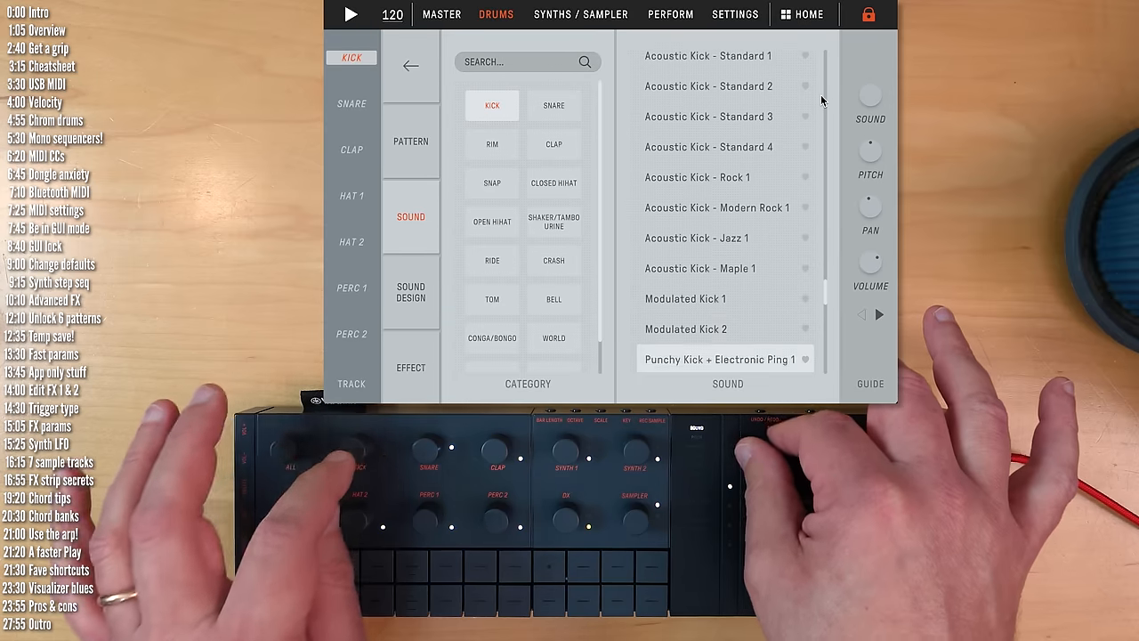
{"action": "scroll", "scroll_direction": "down", "scroll_amount": 3}
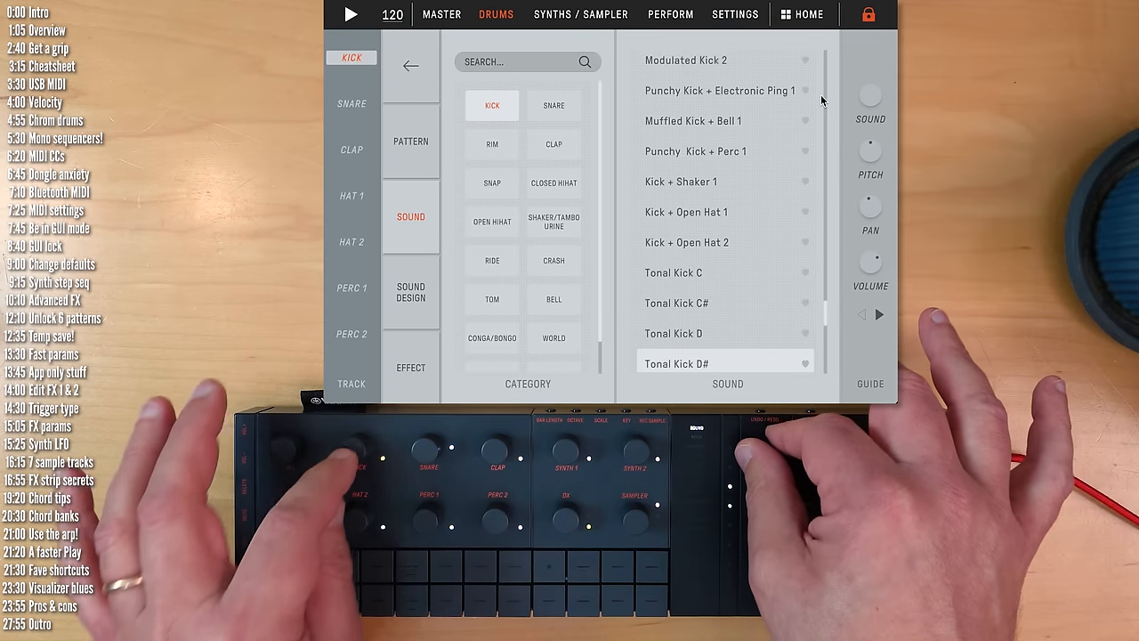
{"action": "scroll", "scroll_direction": "down", "scroll_amount": 3}
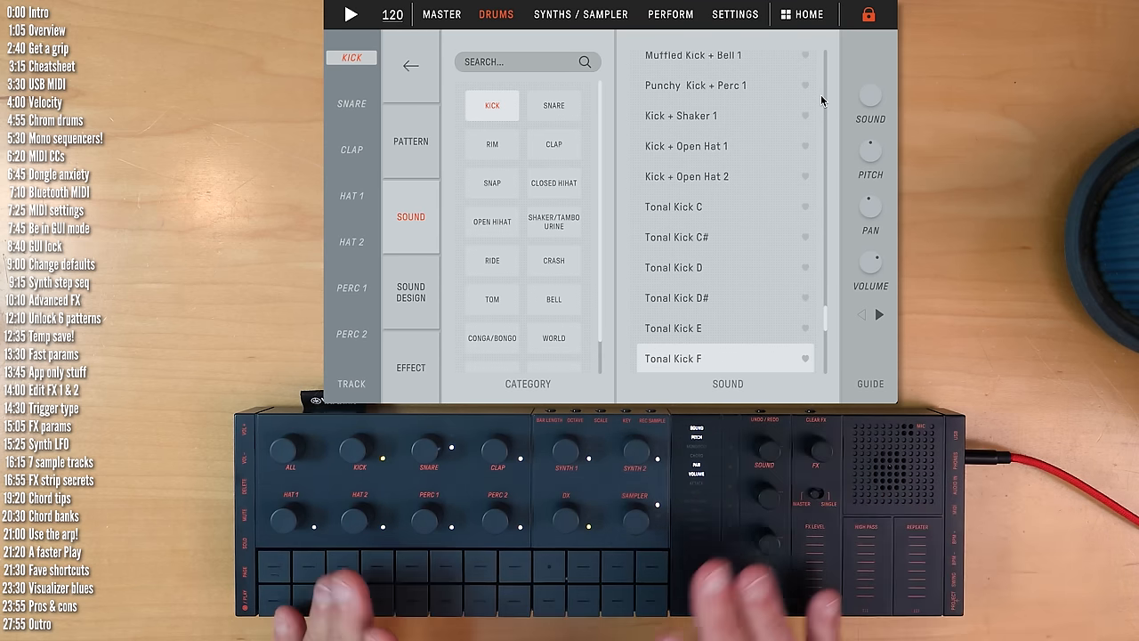
{"action": "left_click", "coordinate": [580, 14]}
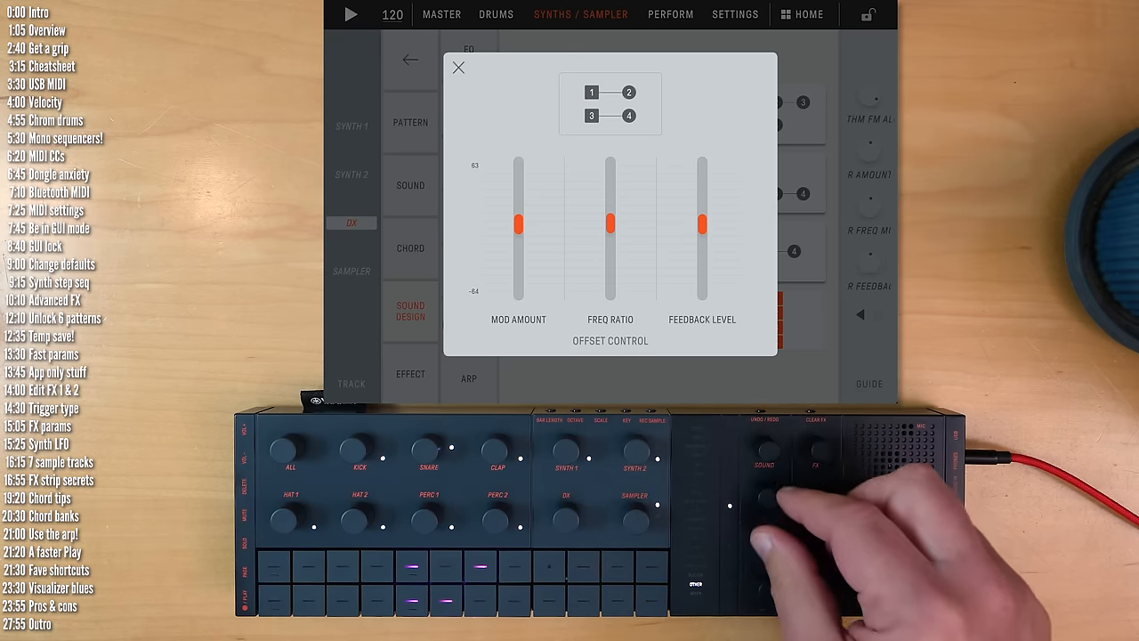
Show the sampler's Sample 2, Singing - Female - Ah 1, with its pitch envelope settings
{"action": "left_click", "coordinate": [459, 68]}
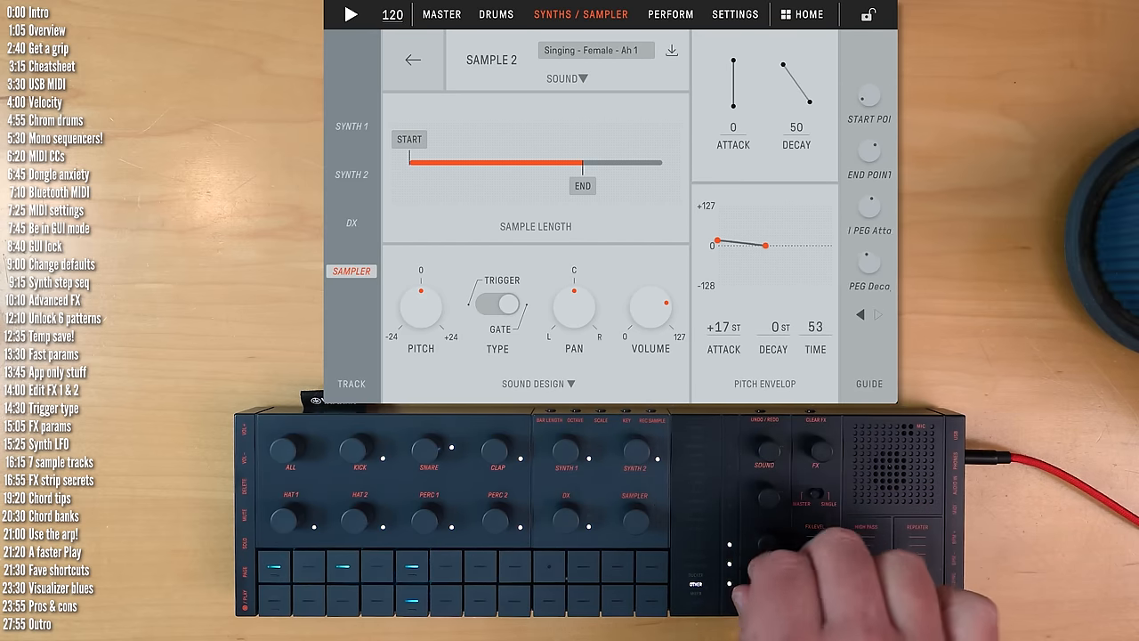
{"action": "left_click", "coordinate": [494, 14]}
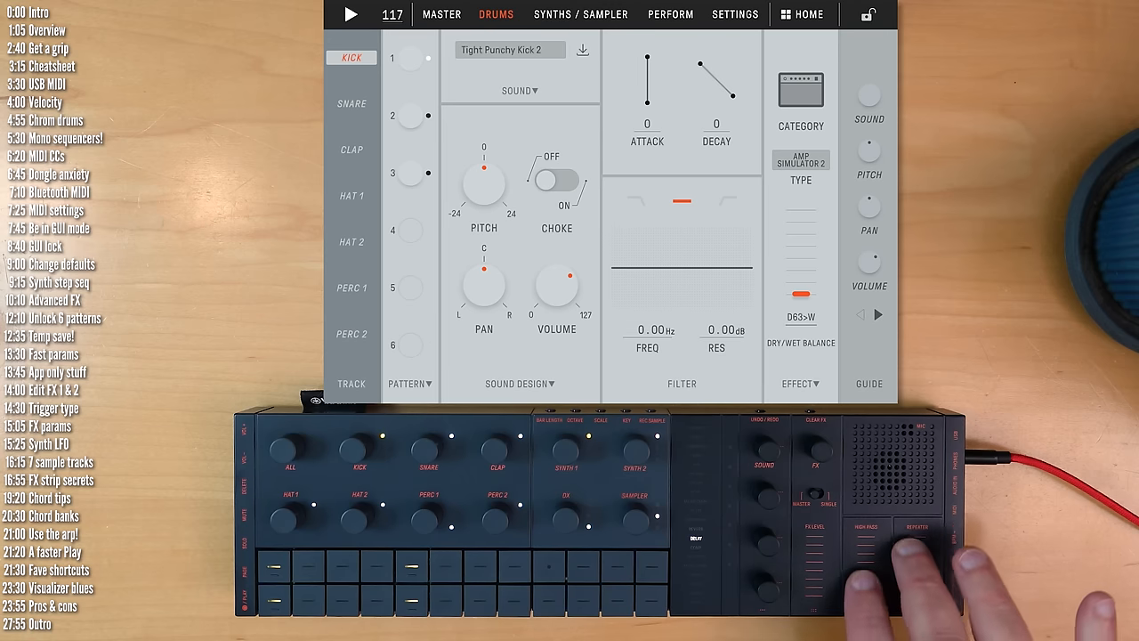
Show the master overview with volume, effect sends, master effect and compressor/EQ
{"action": "left_click", "coordinate": [441, 14]}
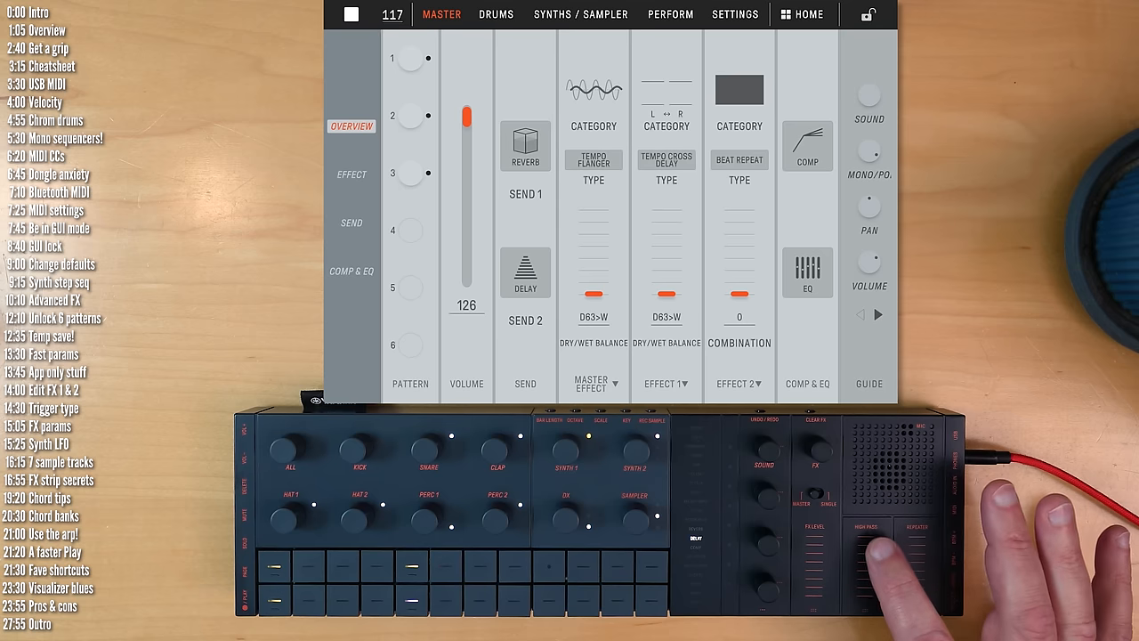
Stop playback, view master Effect 2 (beat repeat) settings, then move to the sampler track
{"action": "left_click", "coordinate": [349, 15]}
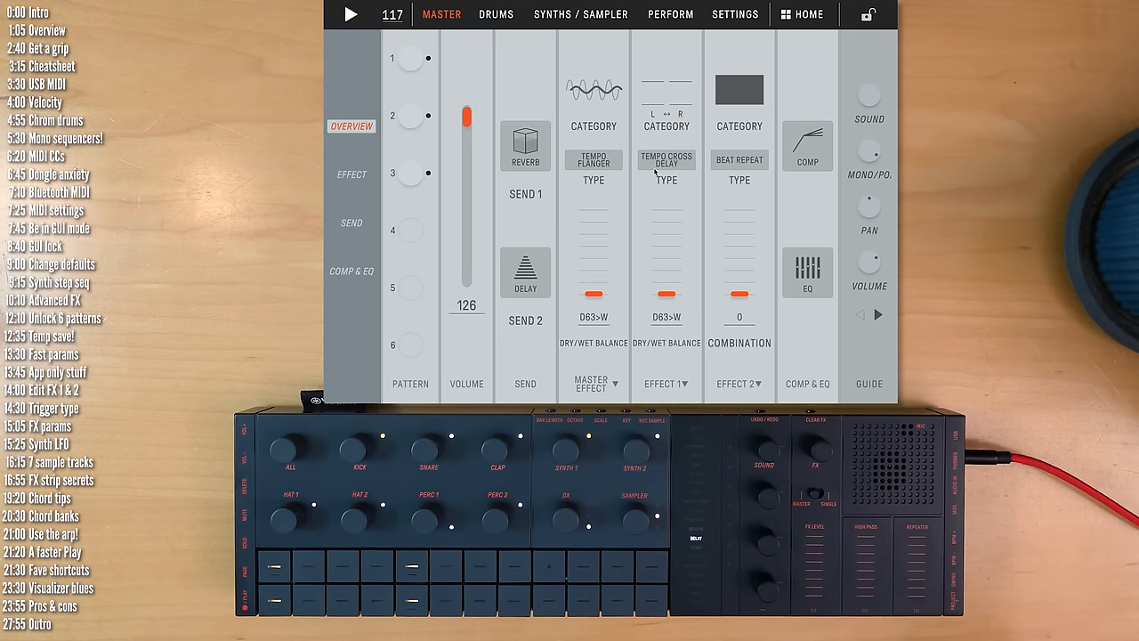
{"action": "left_click", "coordinate": [351, 174]}
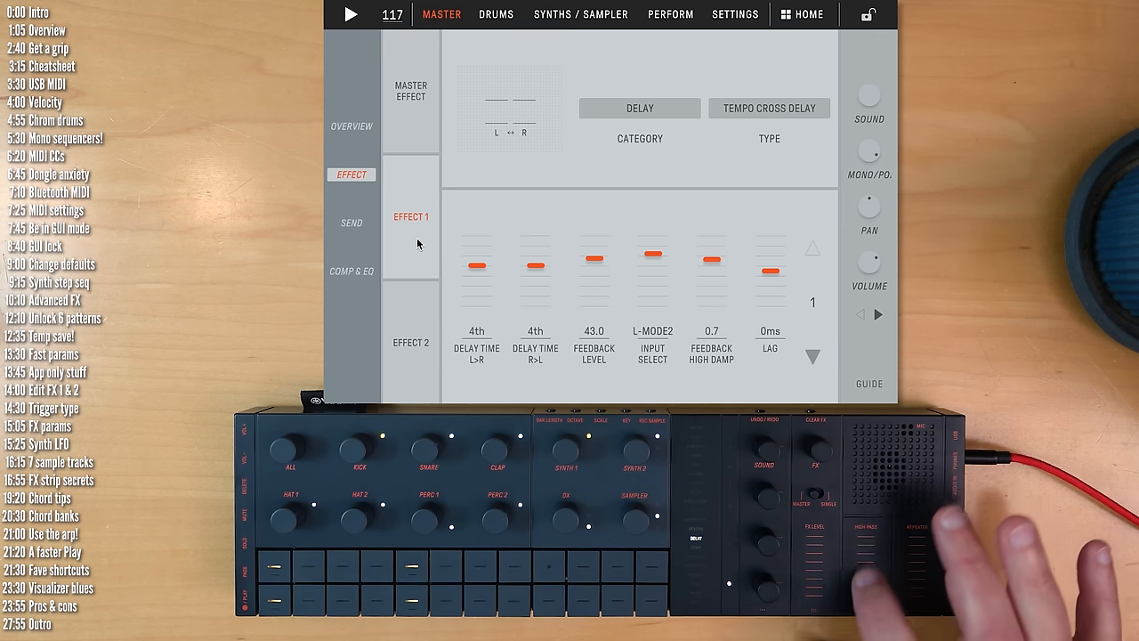
{"action": "left_click", "coordinate": [409, 341]}
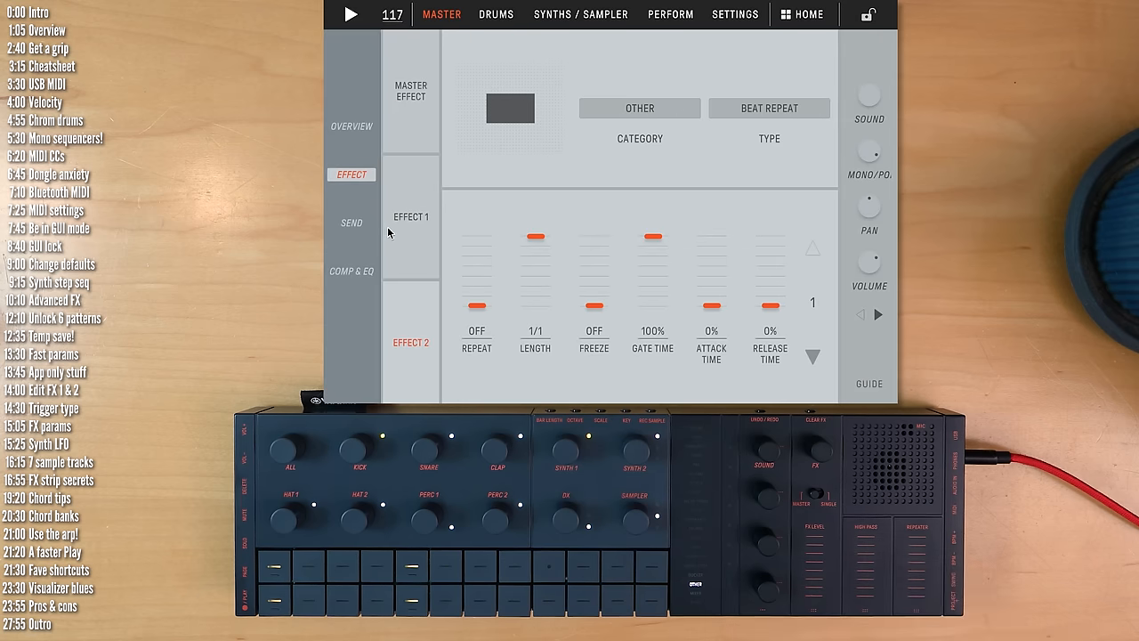
{"action": "left_click", "coordinate": [580, 14]}
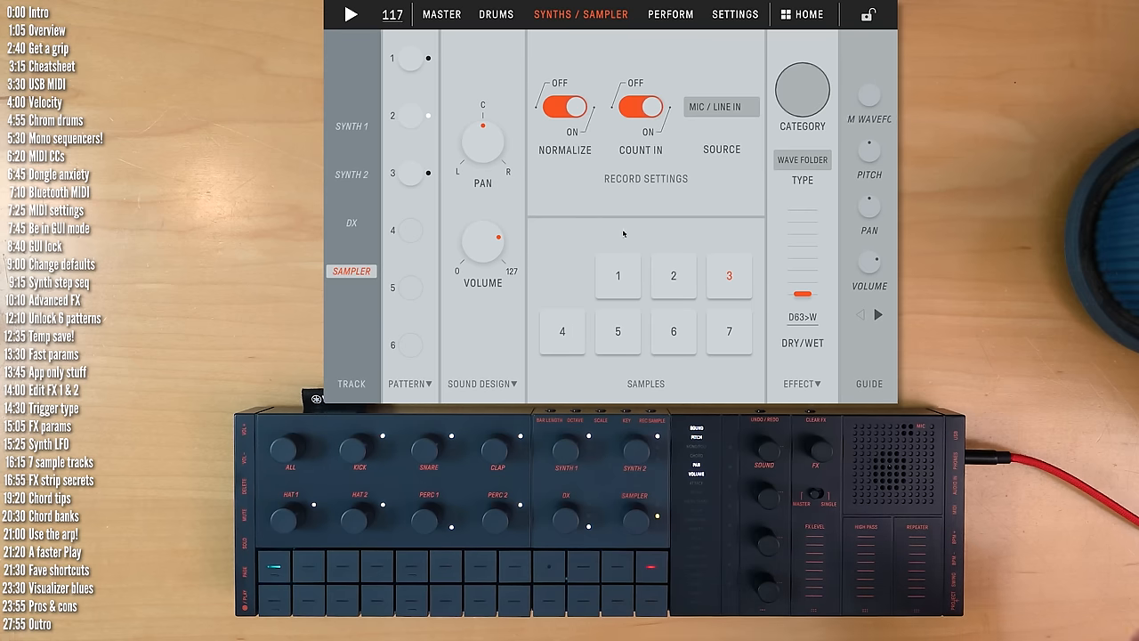
Raise the amp decay of sample 3, Riser - Noise 1, to 127 on its sound design page
{"action": "left_click", "coordinate": [729, 275]}
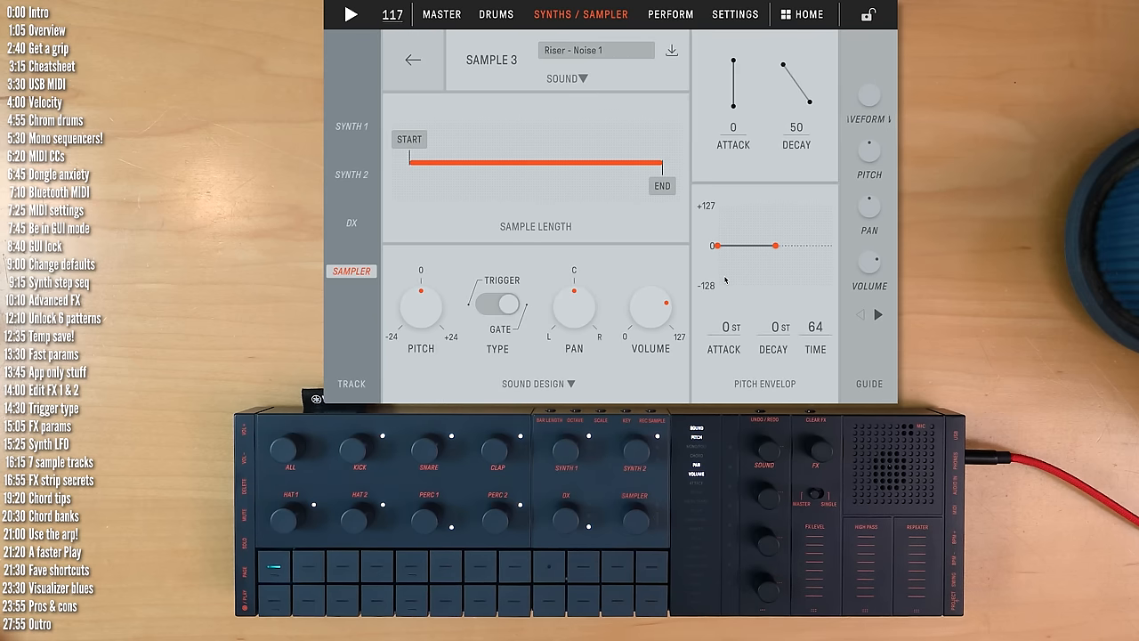
{"action": "left_click", "coordinate": [498, 304]}
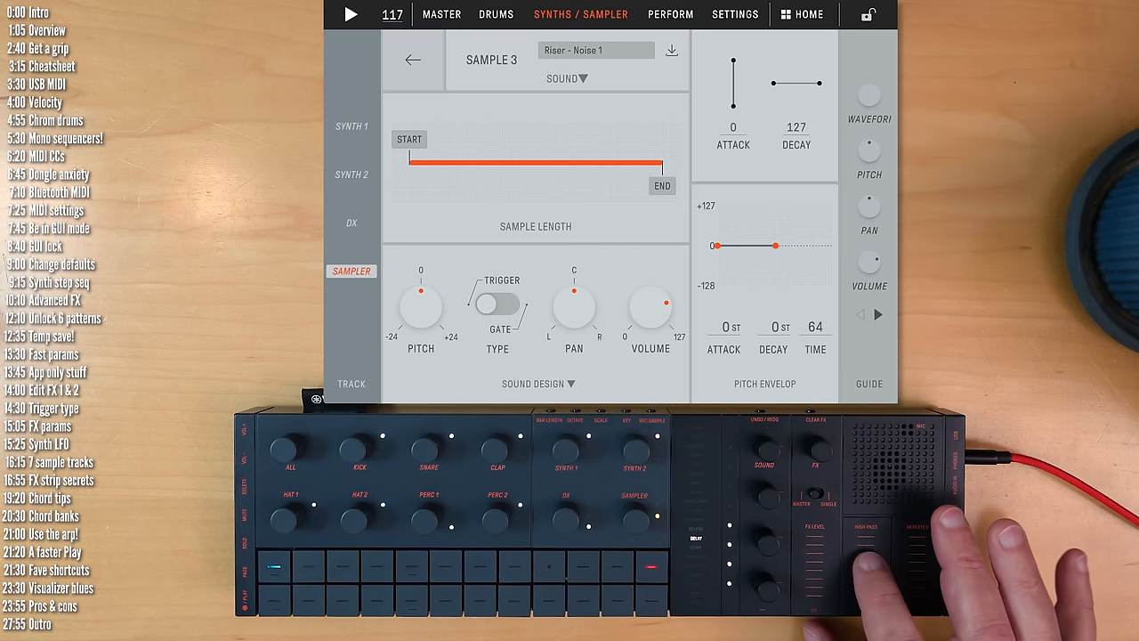
Check the first master effect's settings, then return to the synth and sampler tracks
{"action": "left_click", "coordinate": [441, 15]}
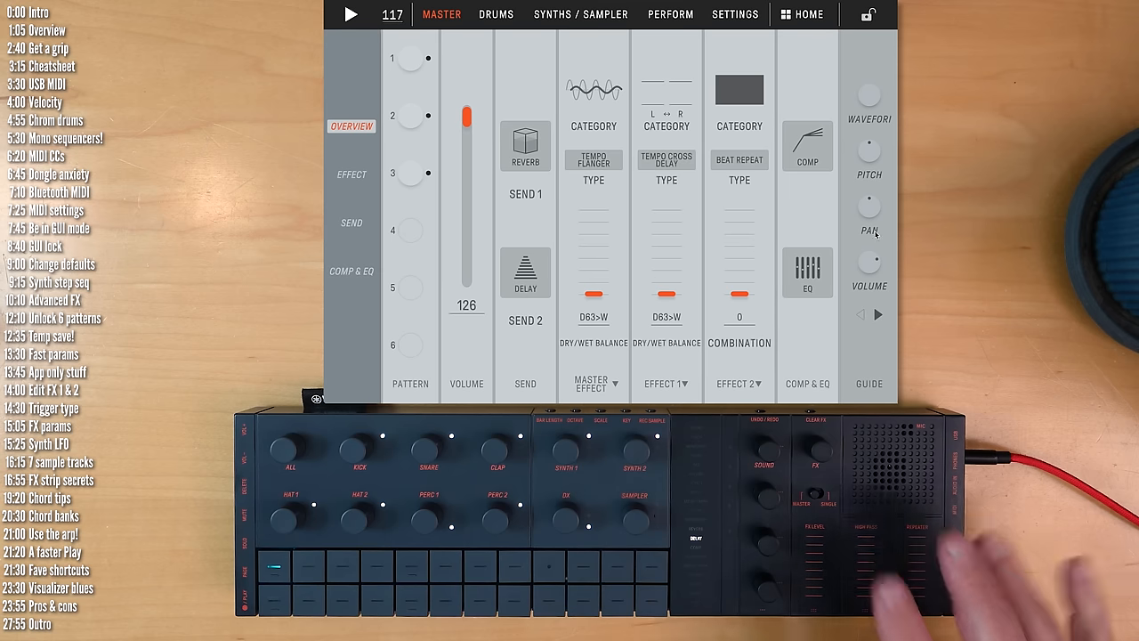
{"action": "left_click", "coordinate": [351, 174]}
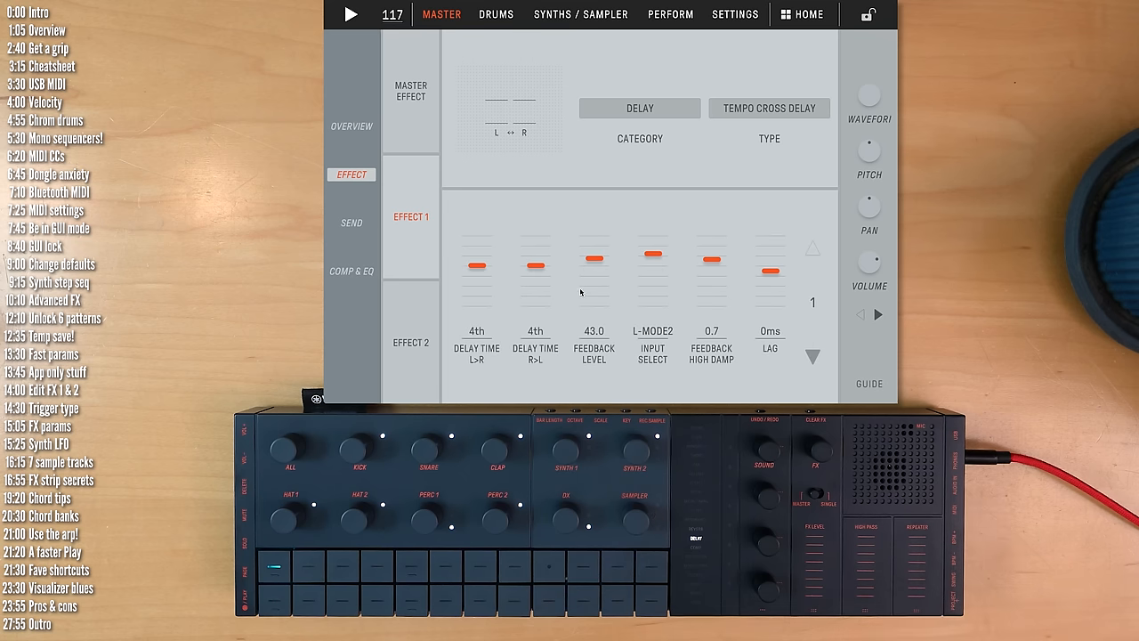
{"action": "mouse_move", "coordinate": [809, 257]}
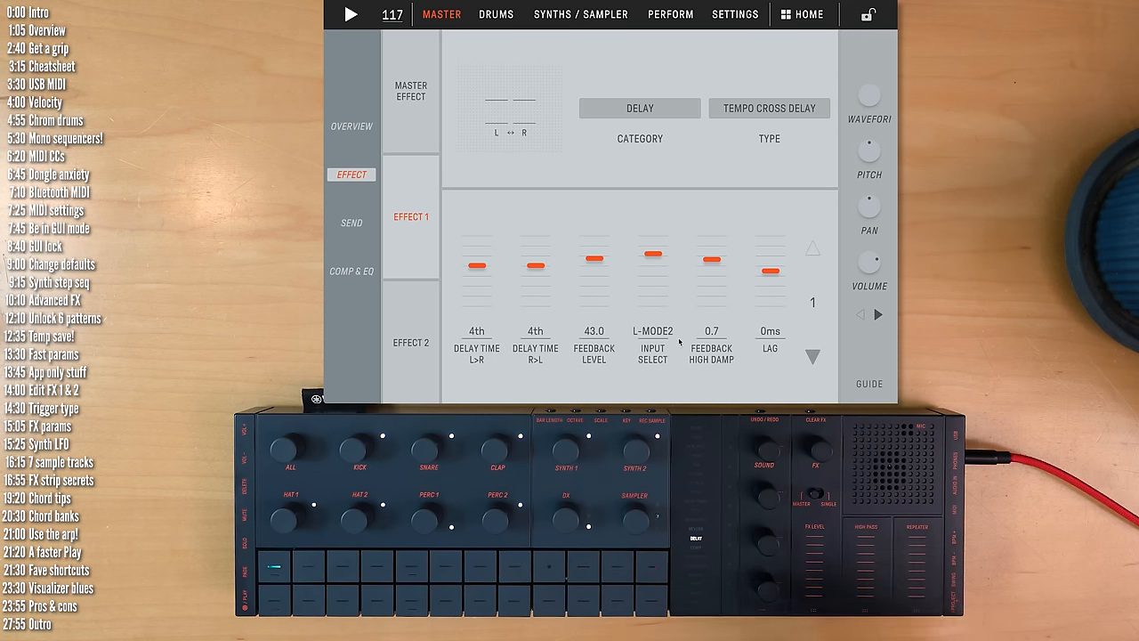
{"action": "left_click", "coordinate": [580, 15]}
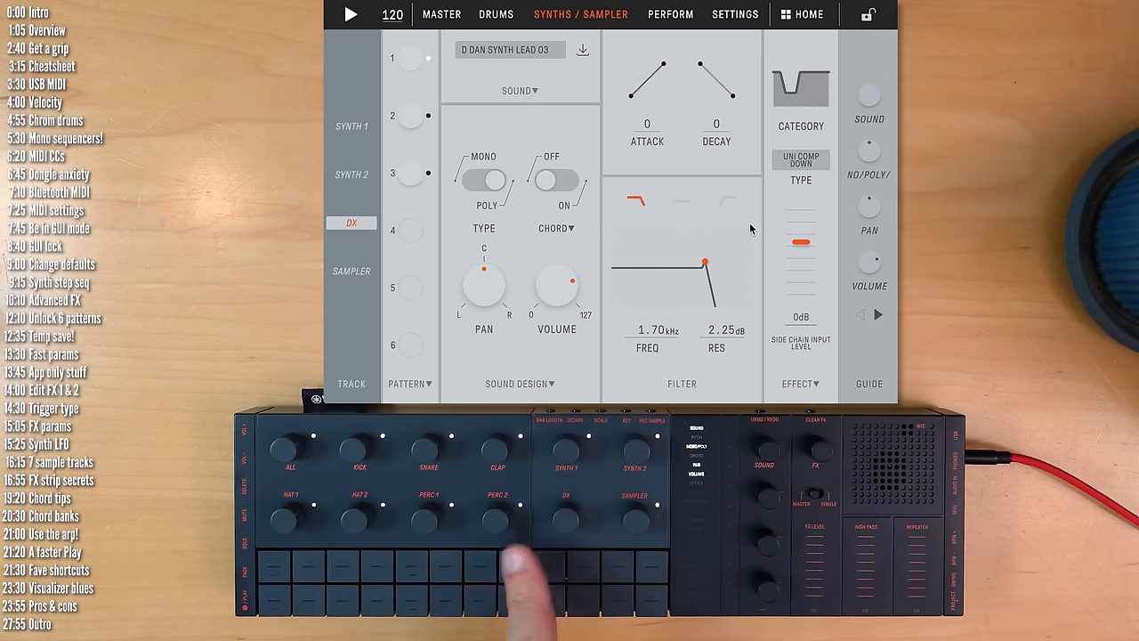
Show the LFO settings and select the Synth 2 track
{"action": "left_click", "coordinate": [563, 512]}
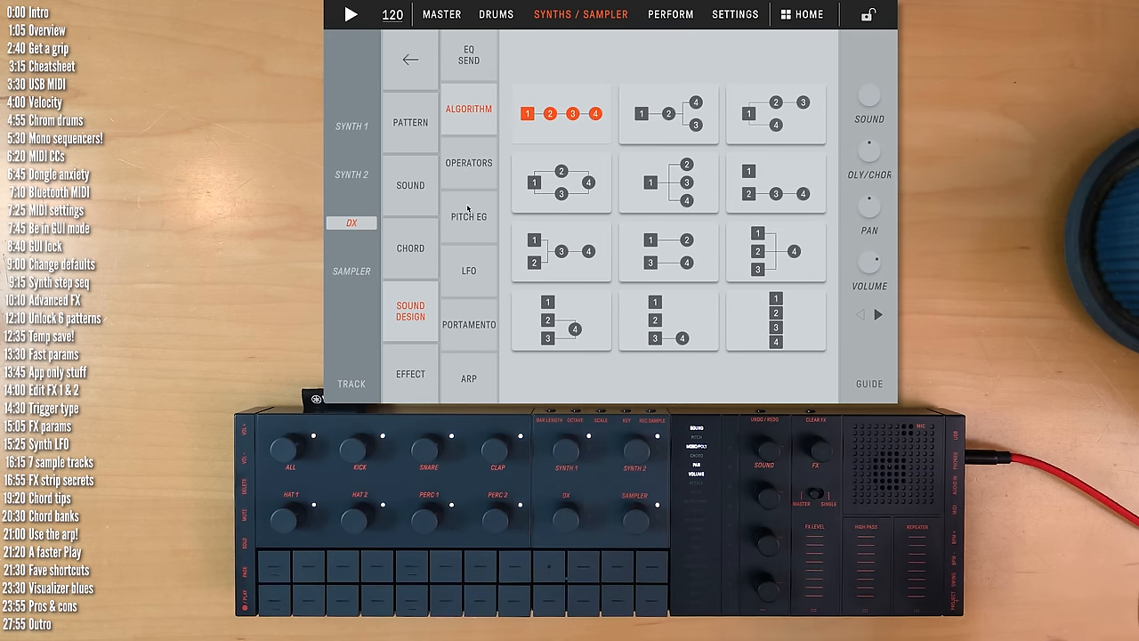
{"action": "left_click", "coordinate": [467, 270]}
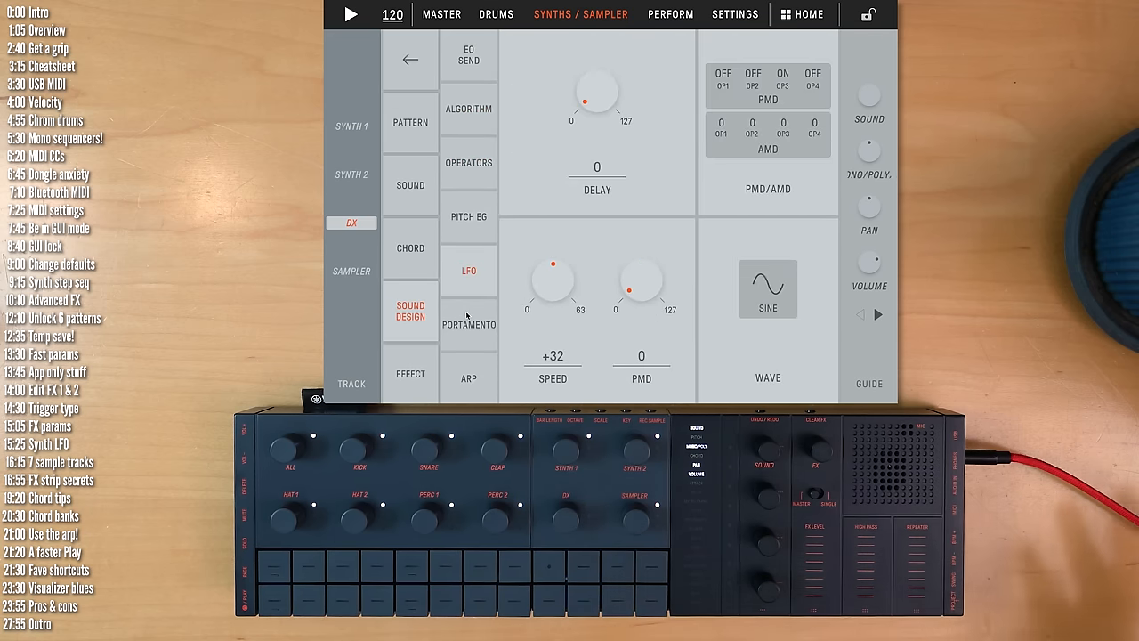
{"action": "left_click", "coordinate": [468, 324]}
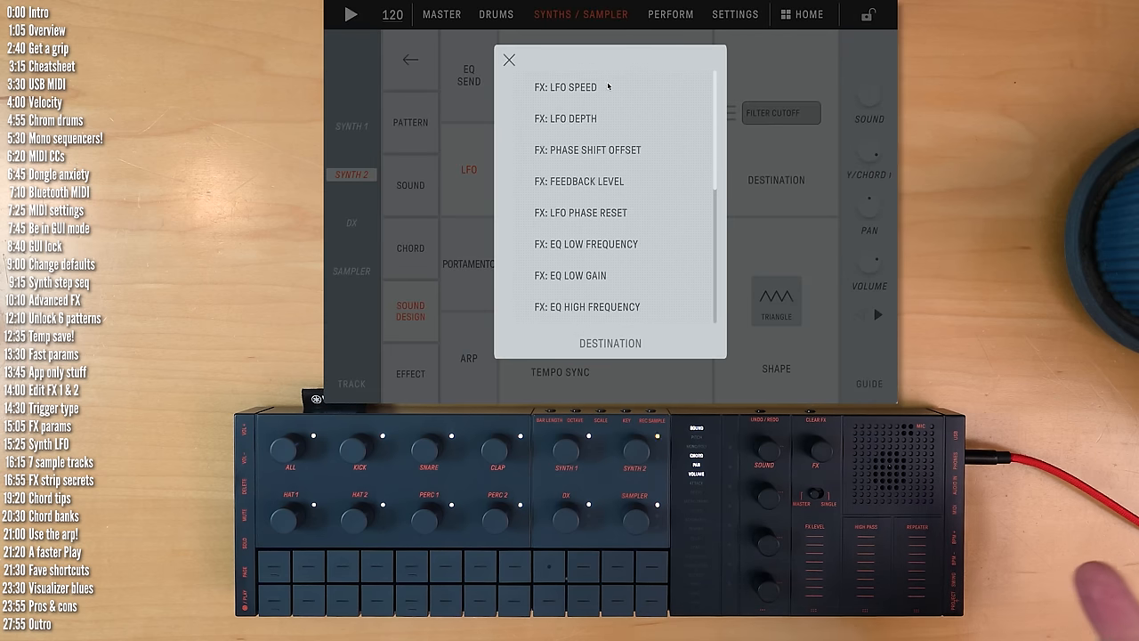
Make the Synth 2 LFO modulate filter cutoff with a saw-down shape and depth 41
{"action": "left_click", "coordinate": [509, 60]}
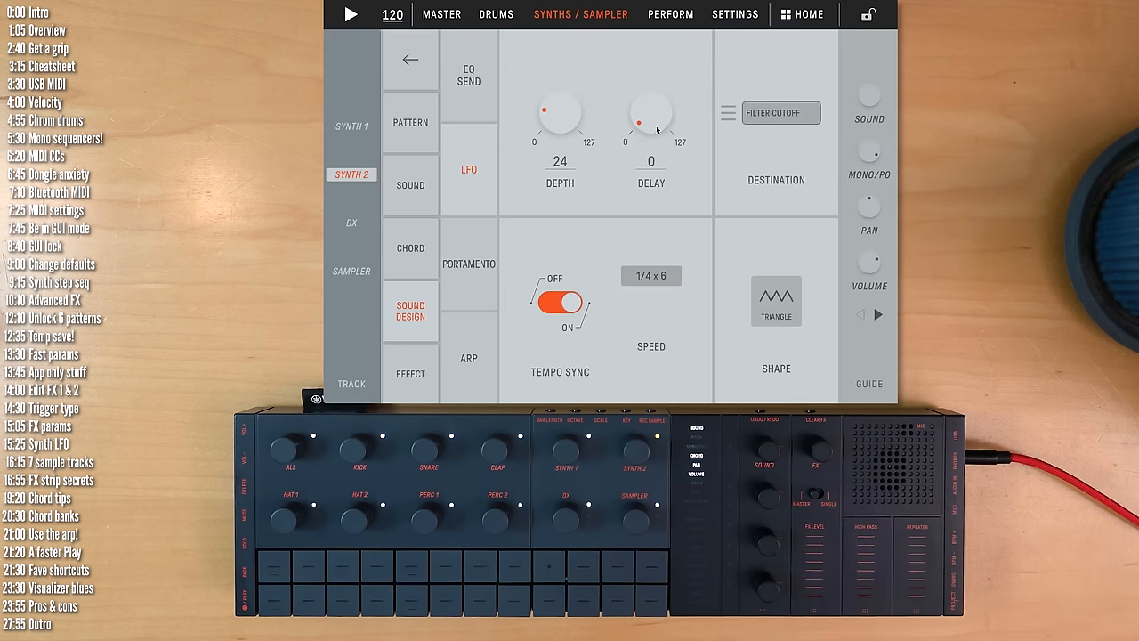
{"action": "left_click_drag", "start_coordinate": [560, 116], "coordinate": [560, 98]}
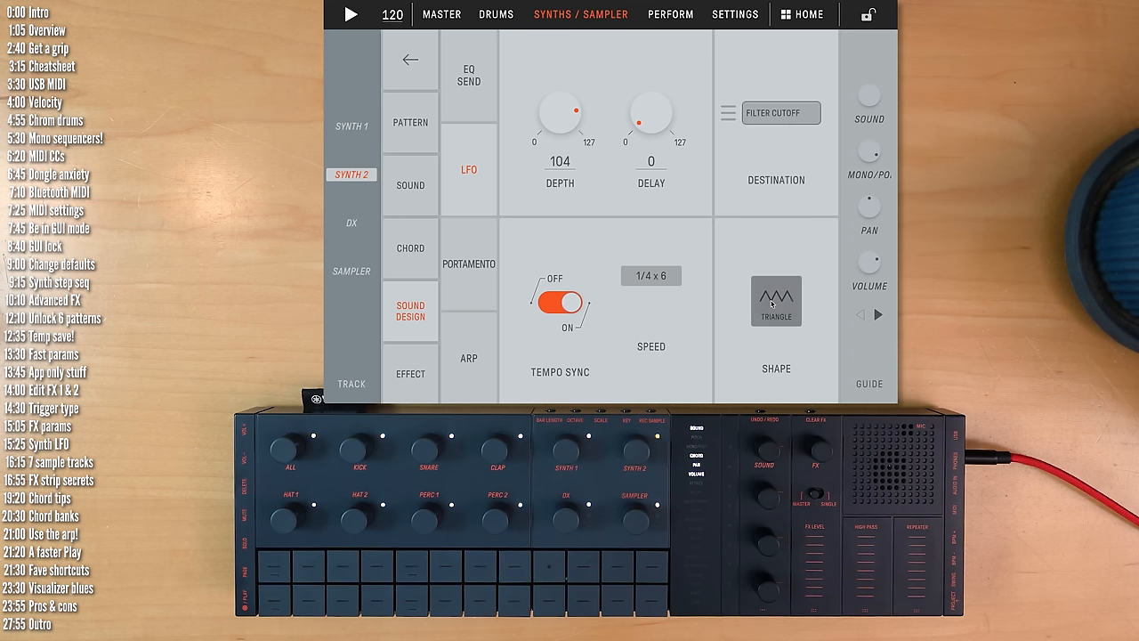
{"action": "left_click", "coordinate": [776, 301]}
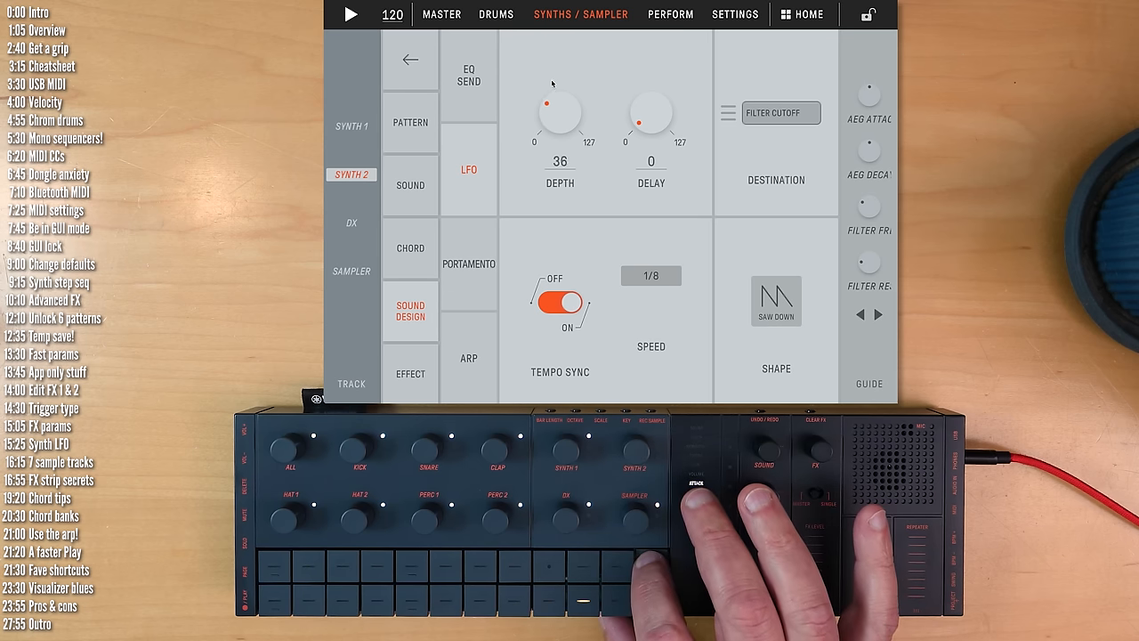
{"action": "left_click_drag", "start_coordinate": [559, 114], "coordinate": [570, 97]}
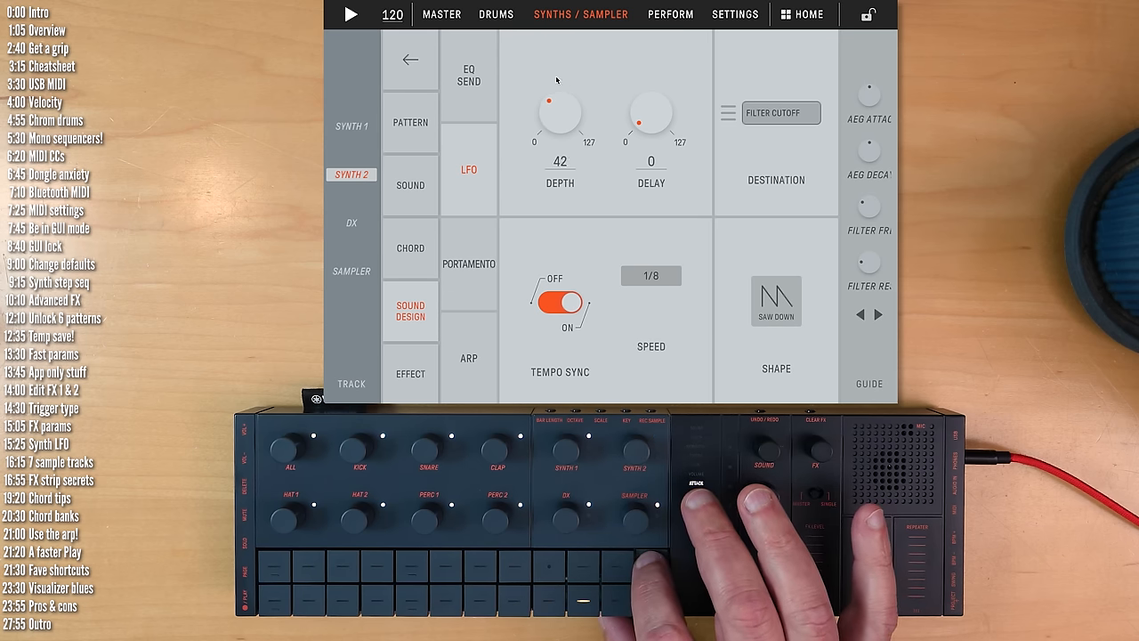
{"action": "left_click_drag", "start_coordinate": [559, 107], "coordinate": [552, 124]}
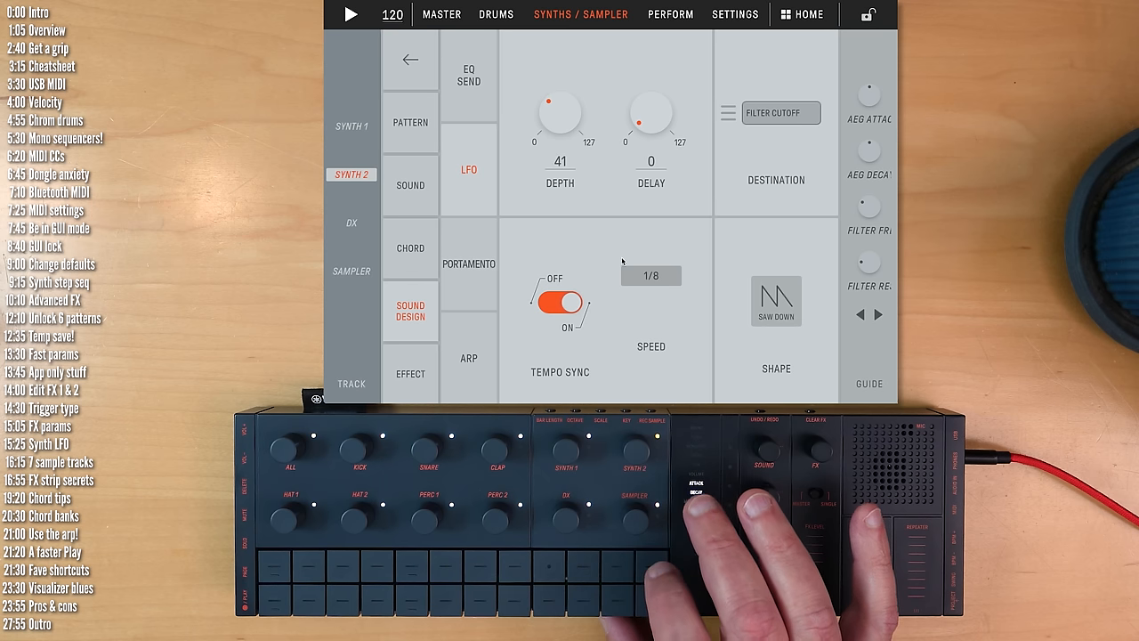
{"action": "left_click", "coordinate": [441, 14]}
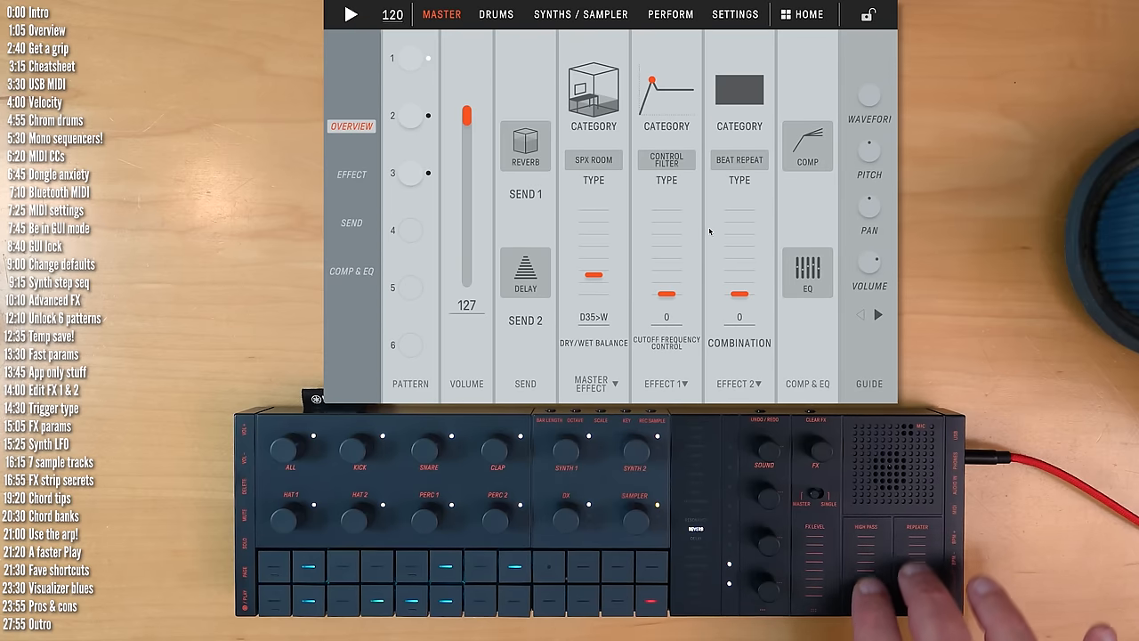
Adjust the master SPX Room reverb, turning its diffusion down to 0
{"action": "left_click", "coordinate": [349, 174]}
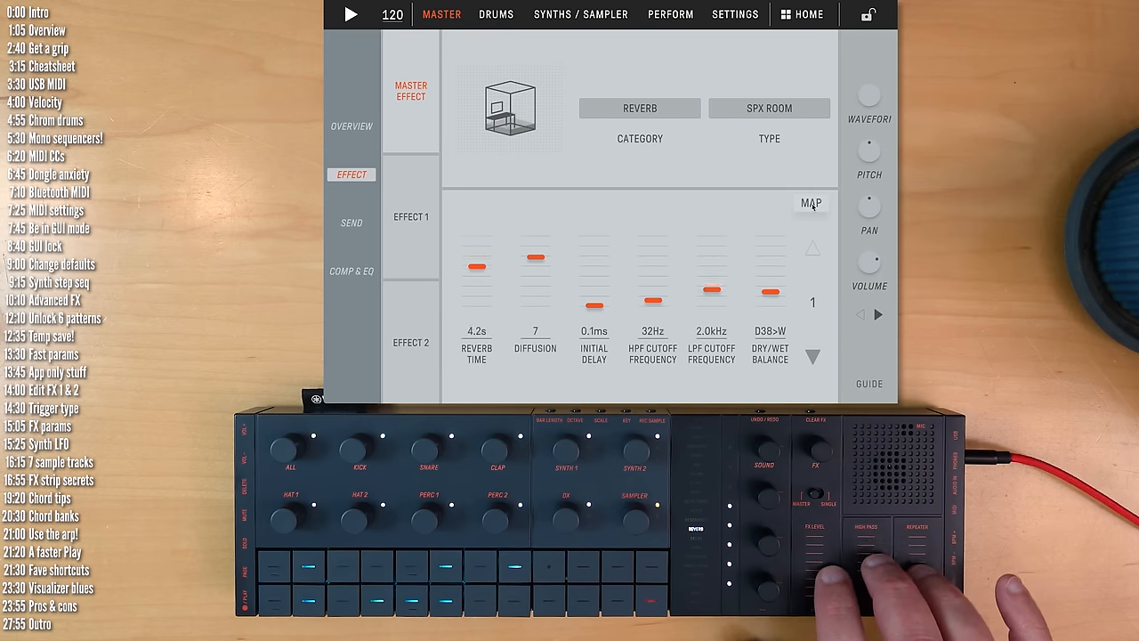
{"action": "left_click", "coordinate": [810, 203]}
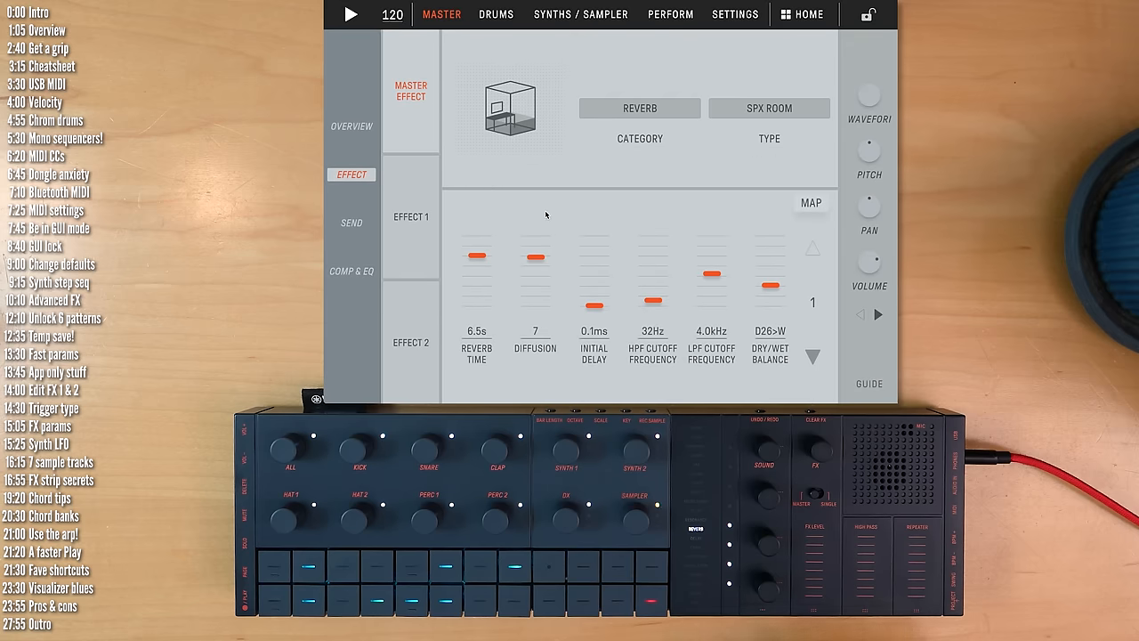
{"action": "left_click_drag", "start_coordinate": [533, 256], "coordinate": [534, 292]}
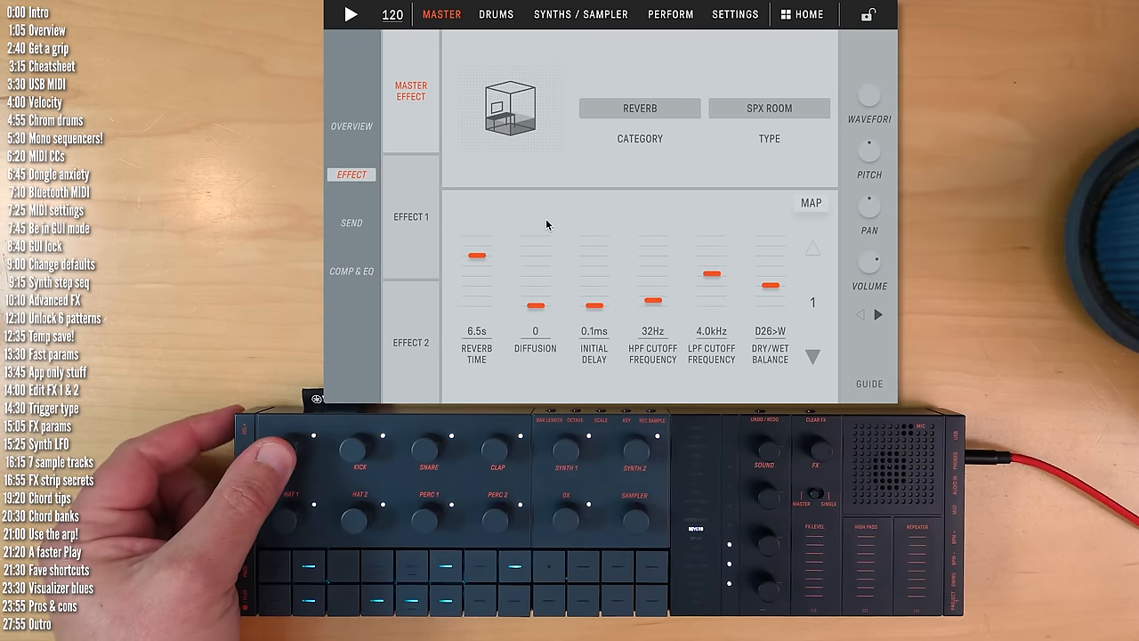
Flip between the performance mixer and the master effects overview
{"action": "left_click", "coordinate": [669, 14]}
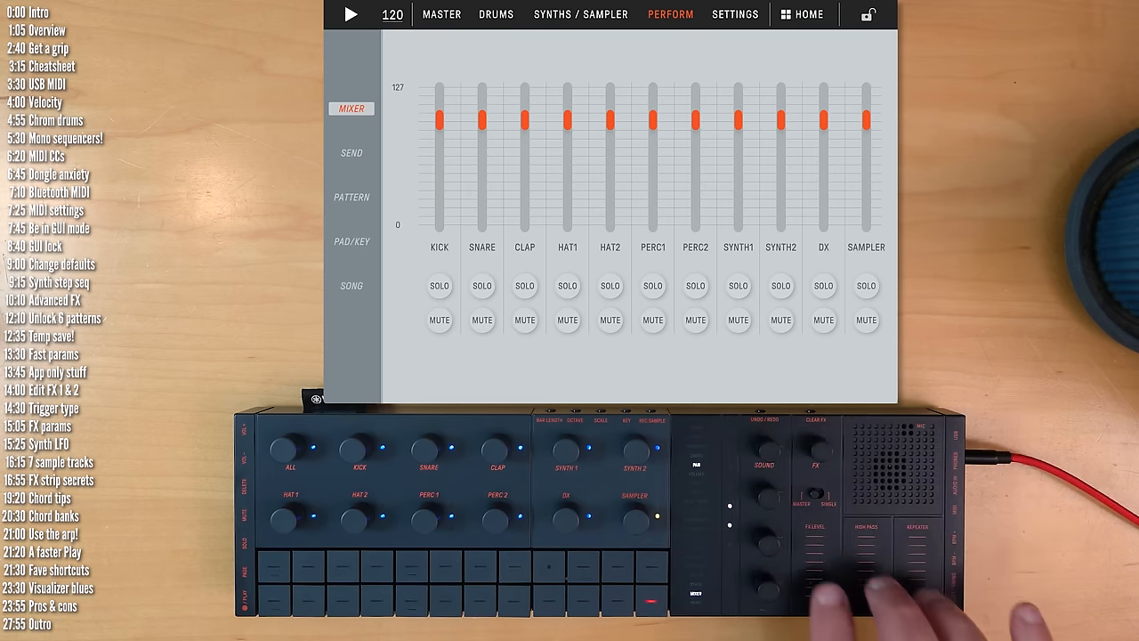
{"action": "left_click", "coordinate": [441, 14]}
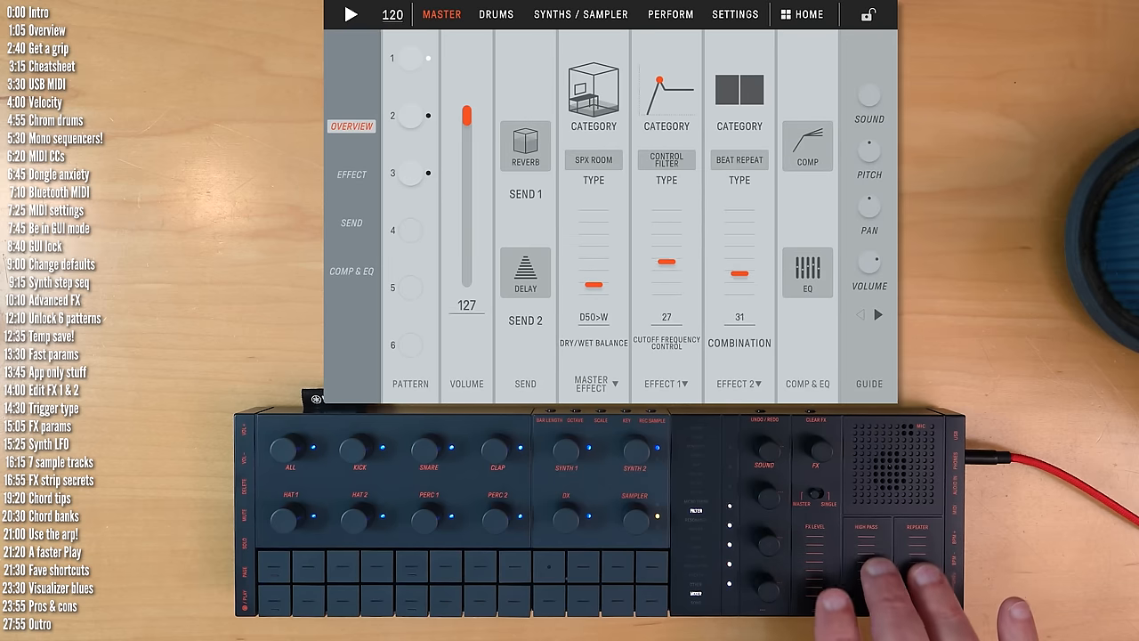
{"action": "left_click", "coordinate": [669, 14]}
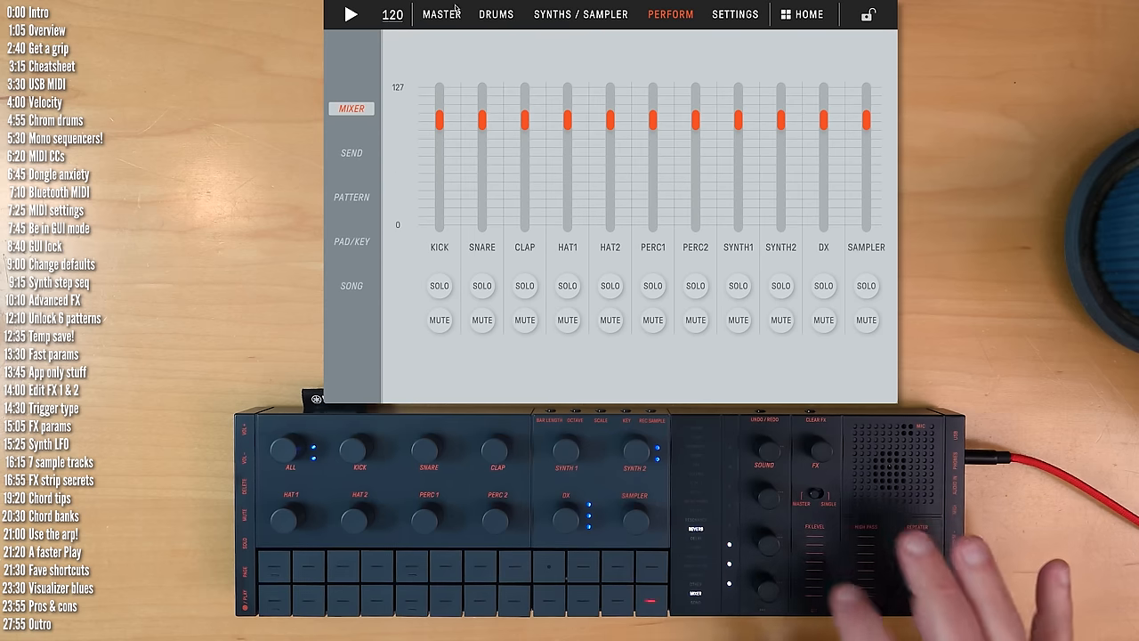
{"action": "left_click", "coordinate": [439, 15]}
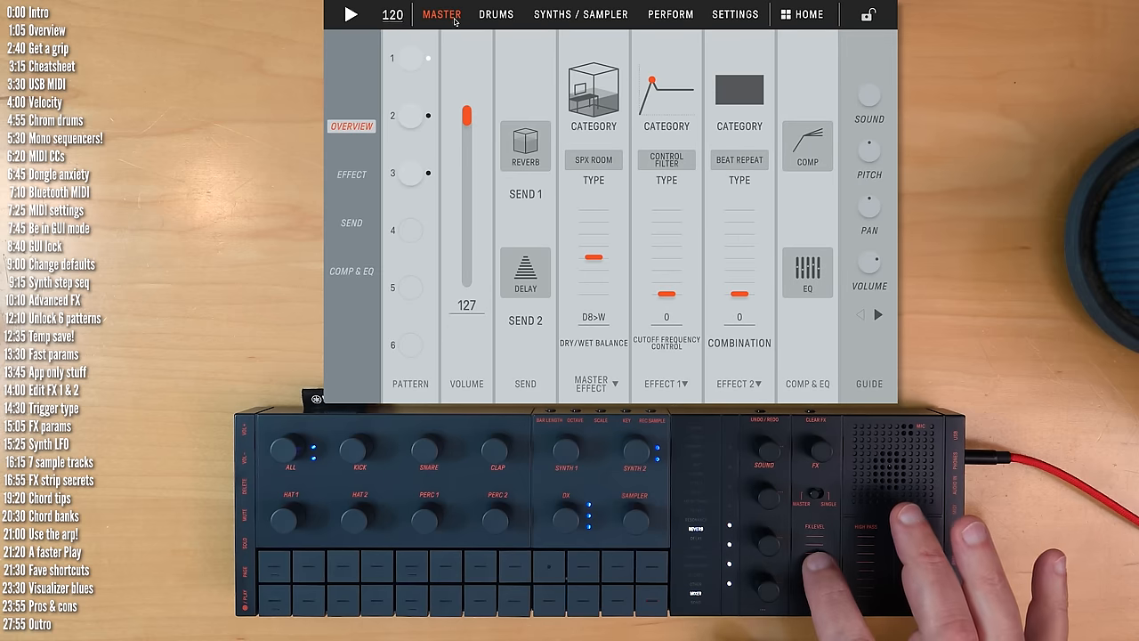
View the reverb send, the track levels, then the Tempo Delay Stereo send settings
{"action": "left_click", "coordinate": [351, 222]}
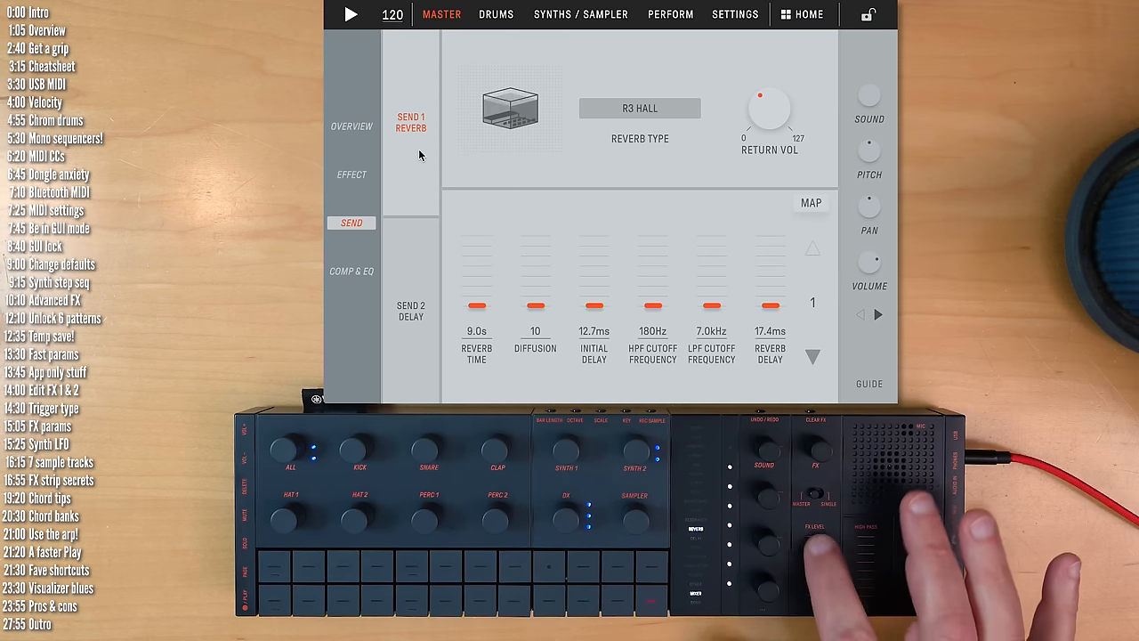
{"action": "left_click", "coordinate": [669, 14]}
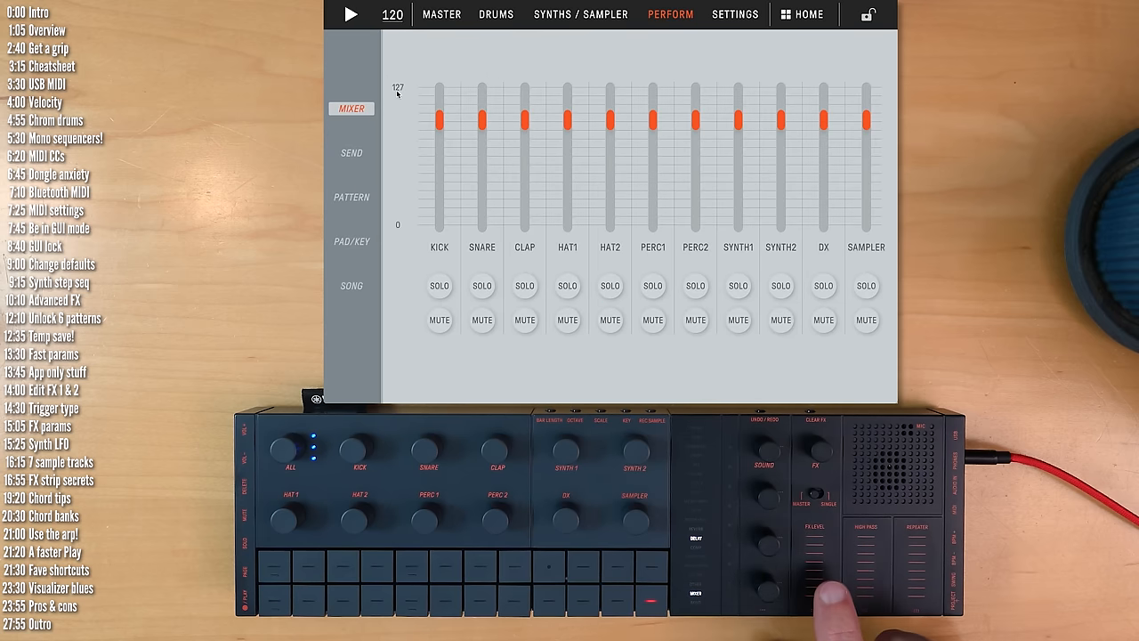
{"action": "left_click", "coordinate": [441, 14]}
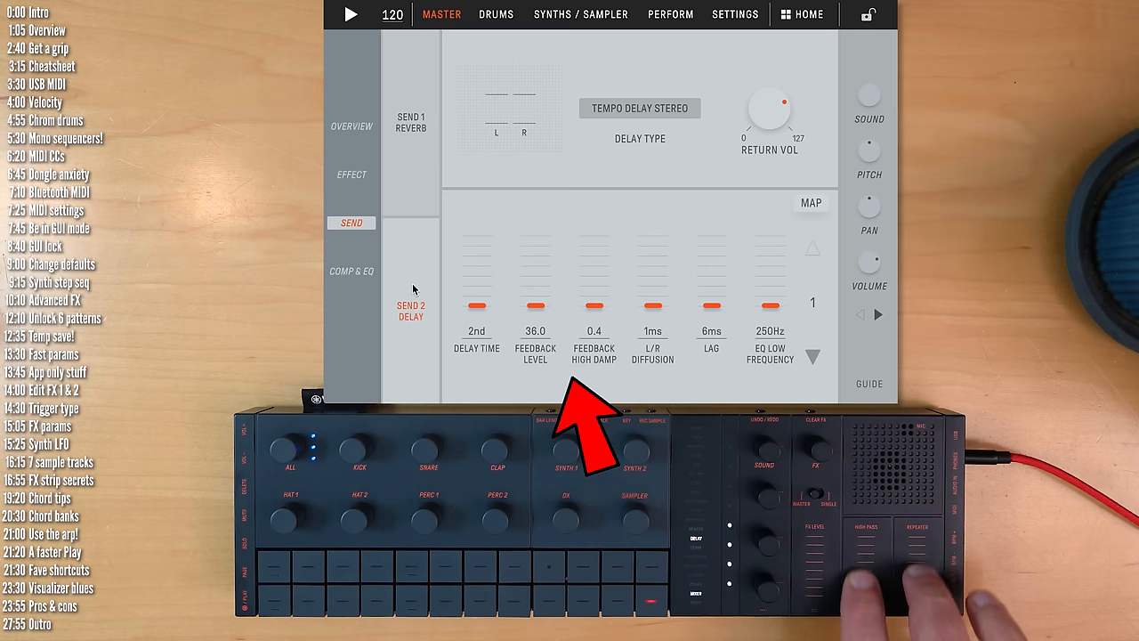
{"action": "left_click", "coordinate": [409, 123]}
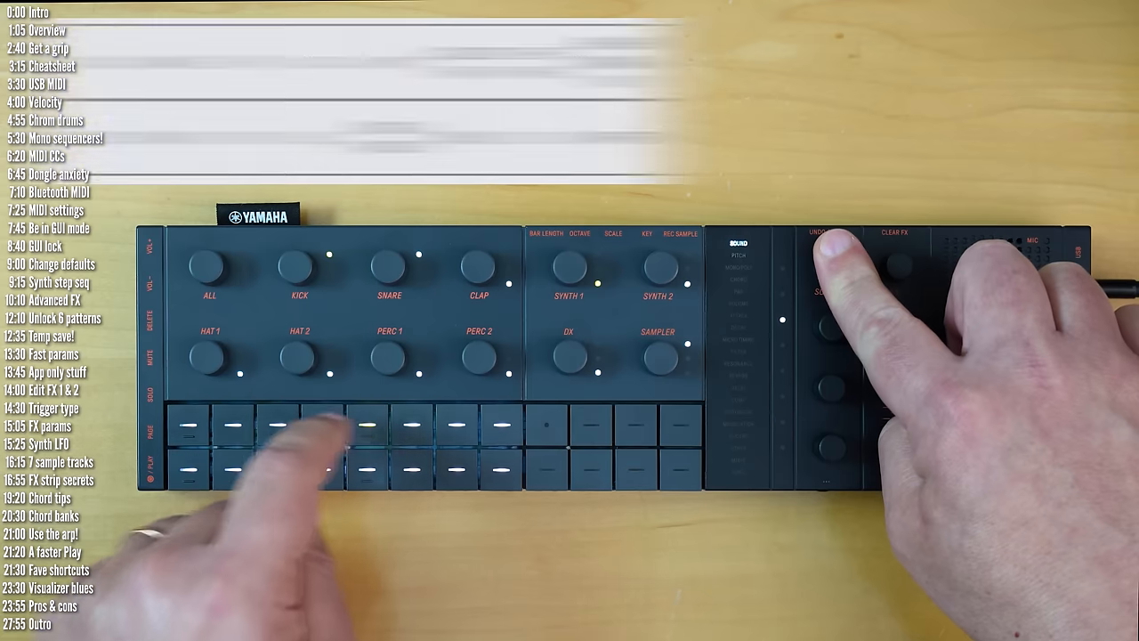
{"action": "left_click", "coordinate": [815, 258]}
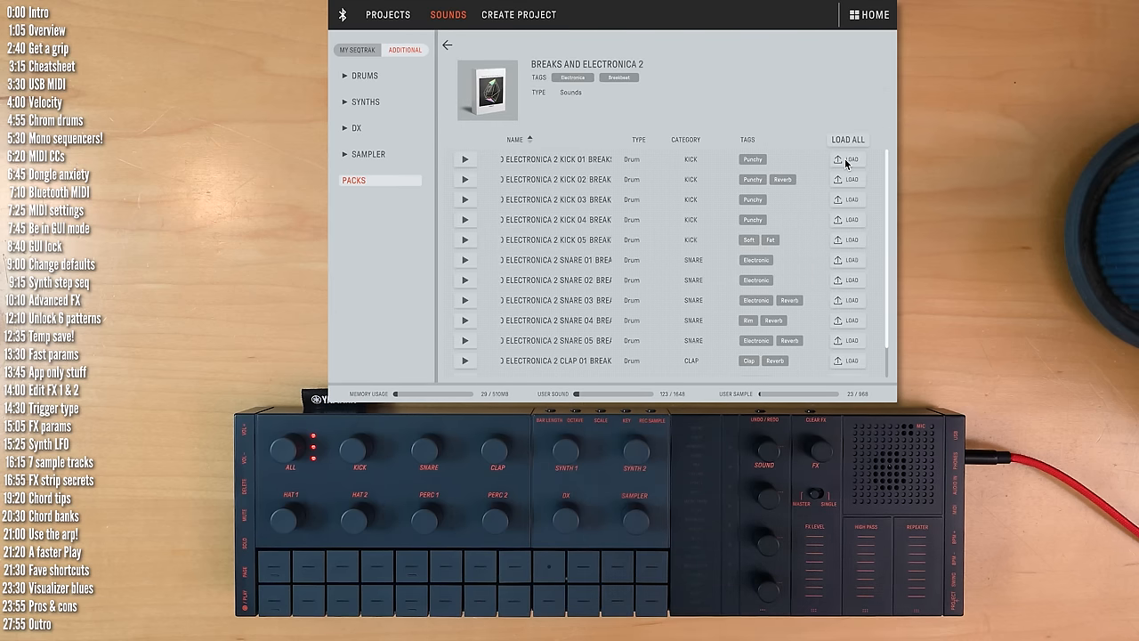
Load the Breaks and Electronica 2 pack's sounds
{"action": "left_click", "coordinate": [847, 158]}
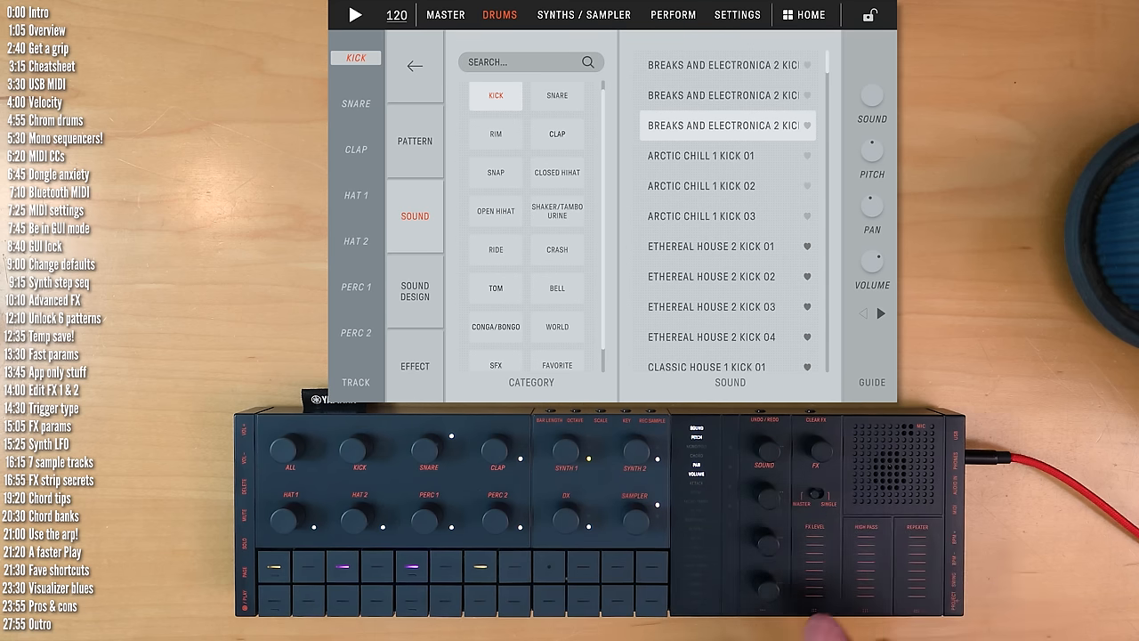
Switch to the visualizer showing its preset scenes
{"action": "left_click", "coordinate": [804, 14]}
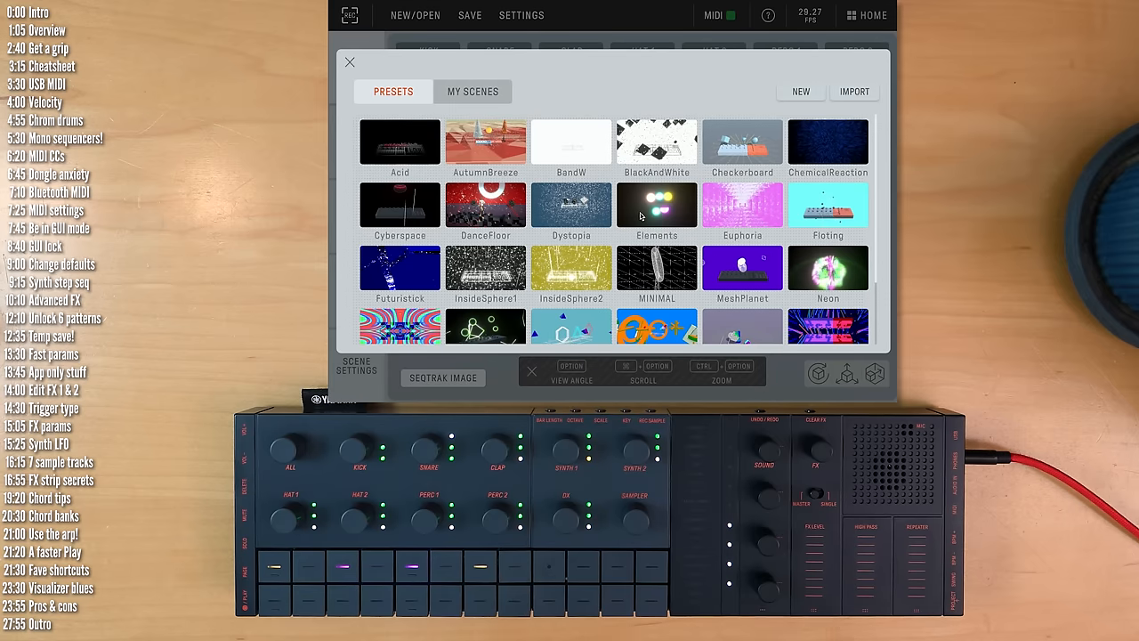
Show the user sound list of kicks from Breaks and Electronica 2
{"action": "left_click", "coordinate": [349, 63]}
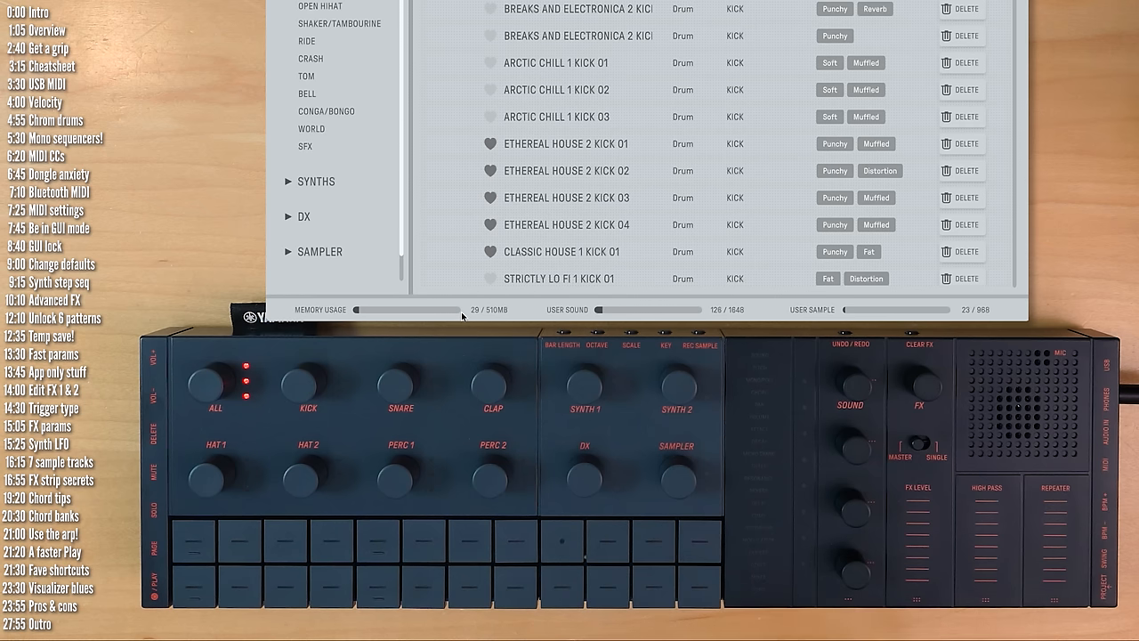
{"action": "mouse_move", "coordinate": [477, 317]}
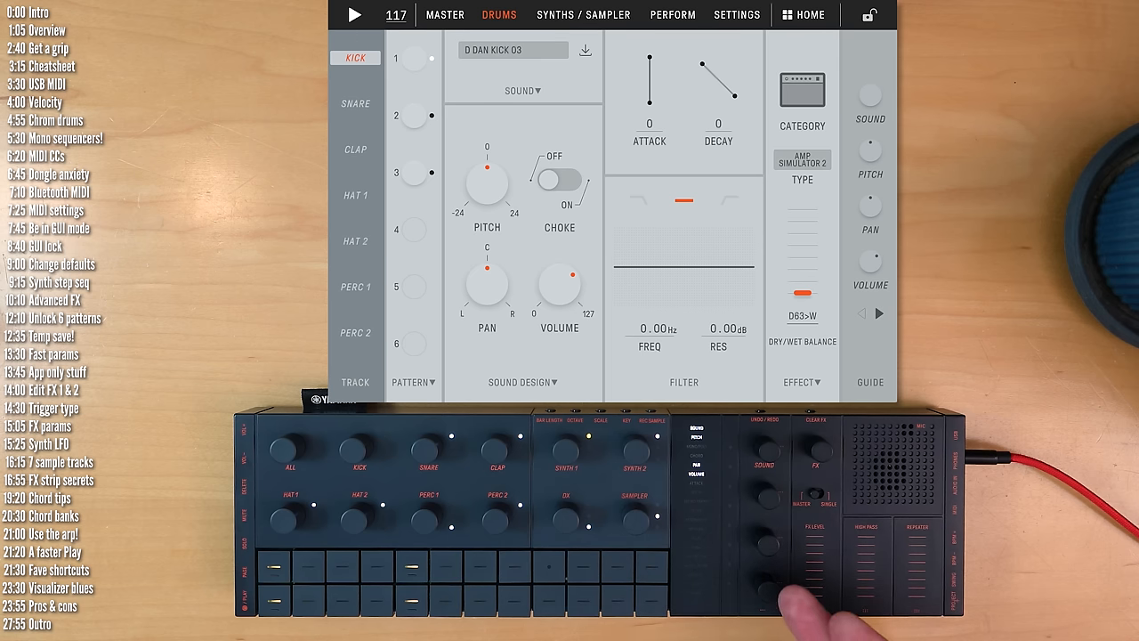
Bring up the kick track's sound browser listing kick sounds, D Dan Kick 03 highlighted
{"action": "left_click", "coordinate": [523, 90]}
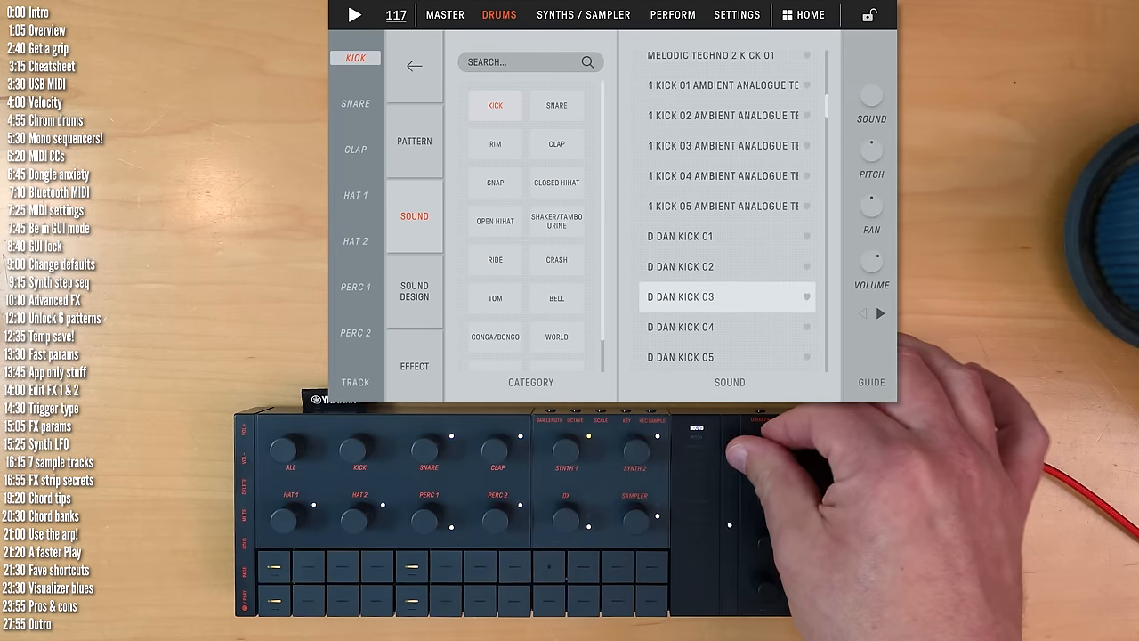
Browse the BELL drum category, then show the DX track's sound page on Synths / Sampler
{"action": "left_click", "coordinate": [494, 182]}
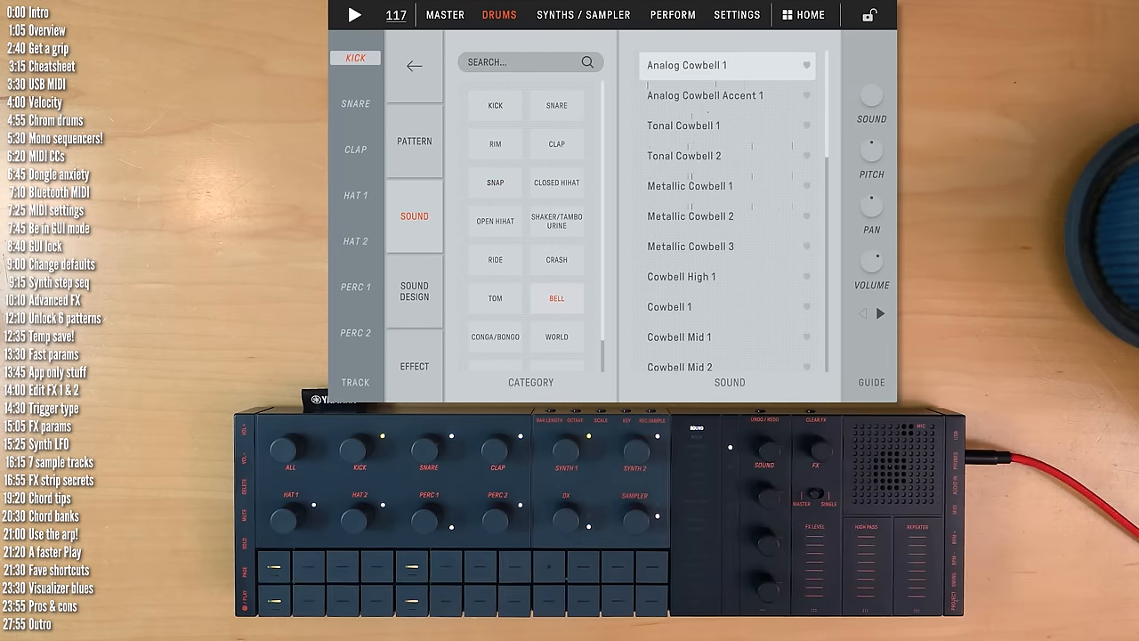
{"action": "left_click", "coordinate": [583, 14]}
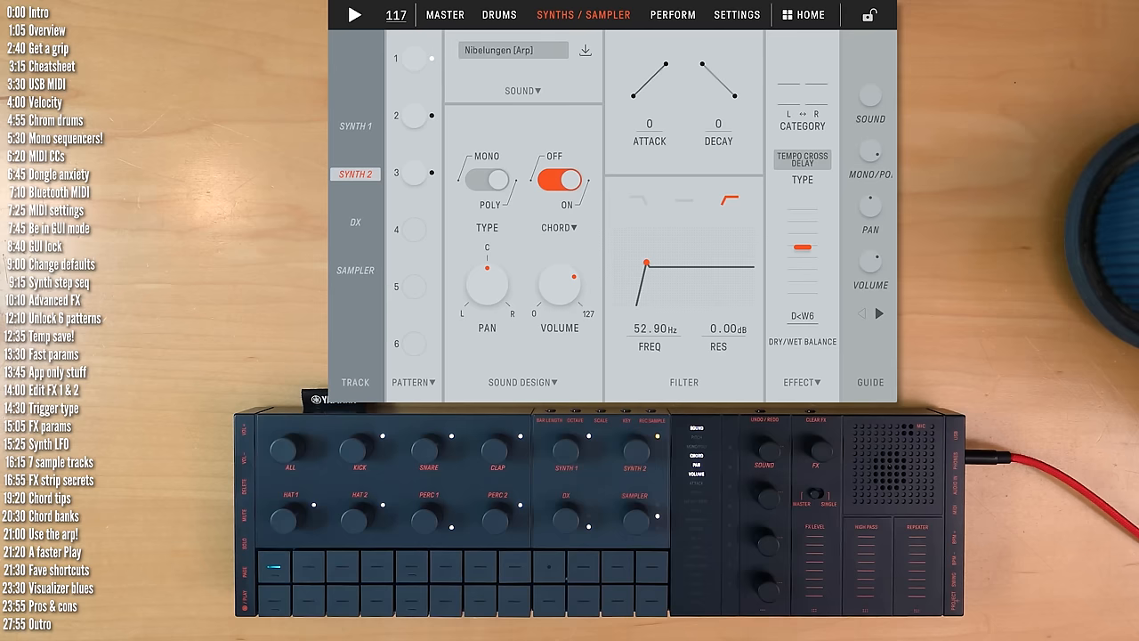
{"action": "left_click", "coordinate": [356, 220]}
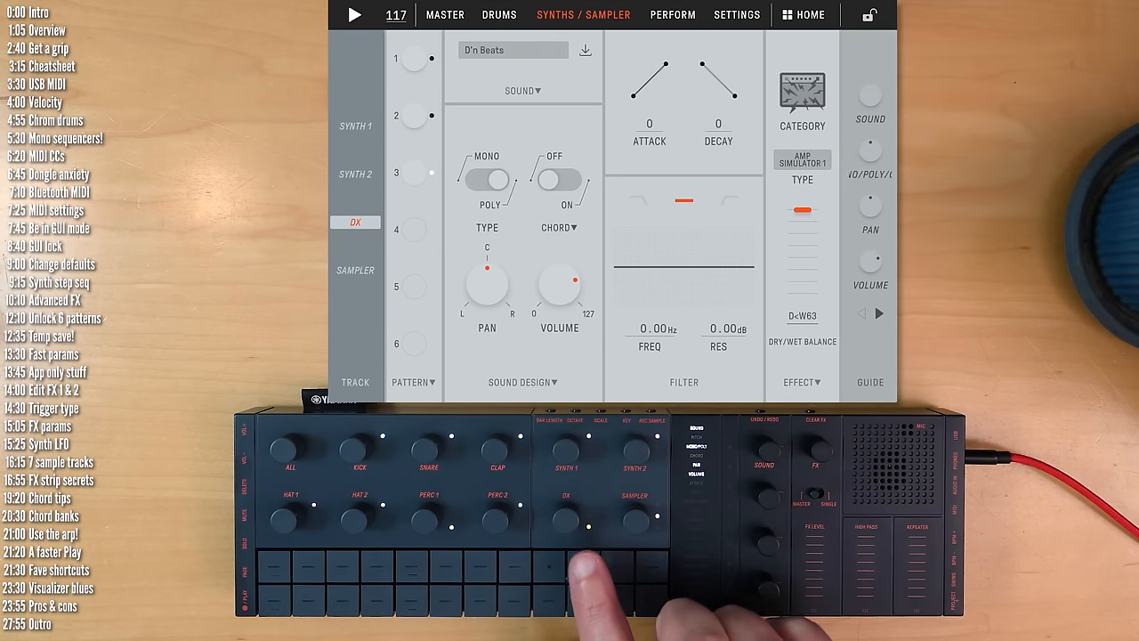